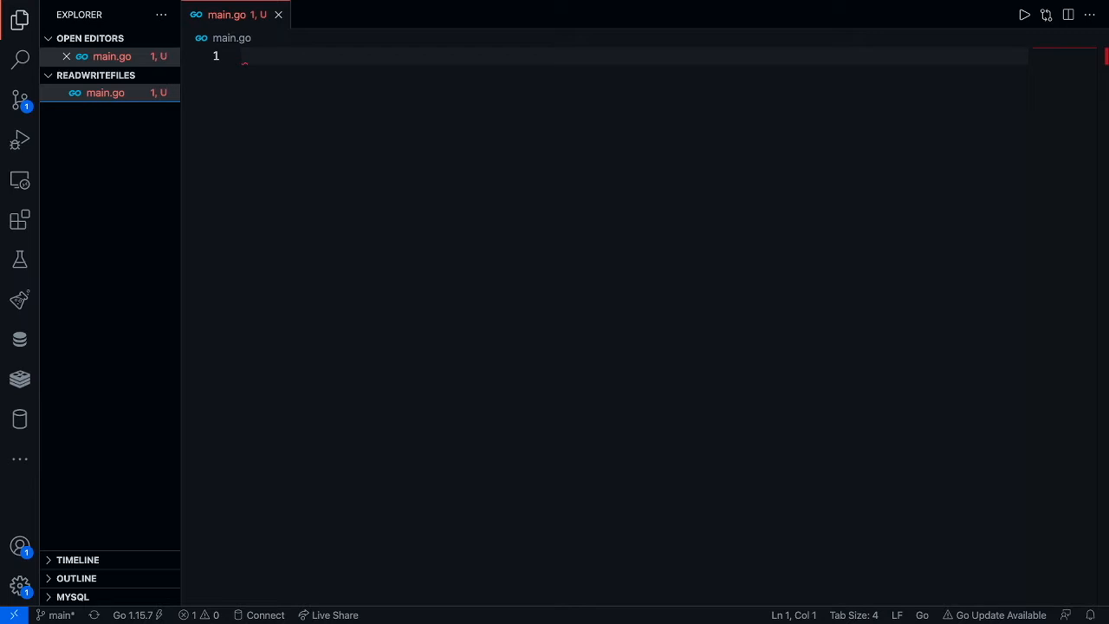
pyautogui.moveTo(682, 192)
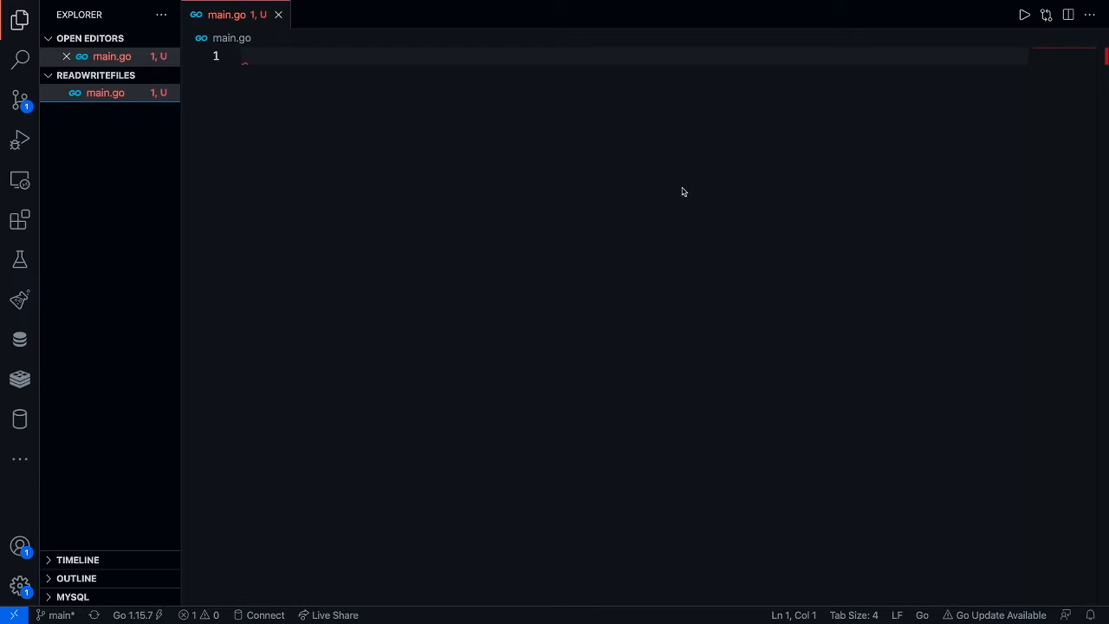
pyautogui.moveTo(462, 137)
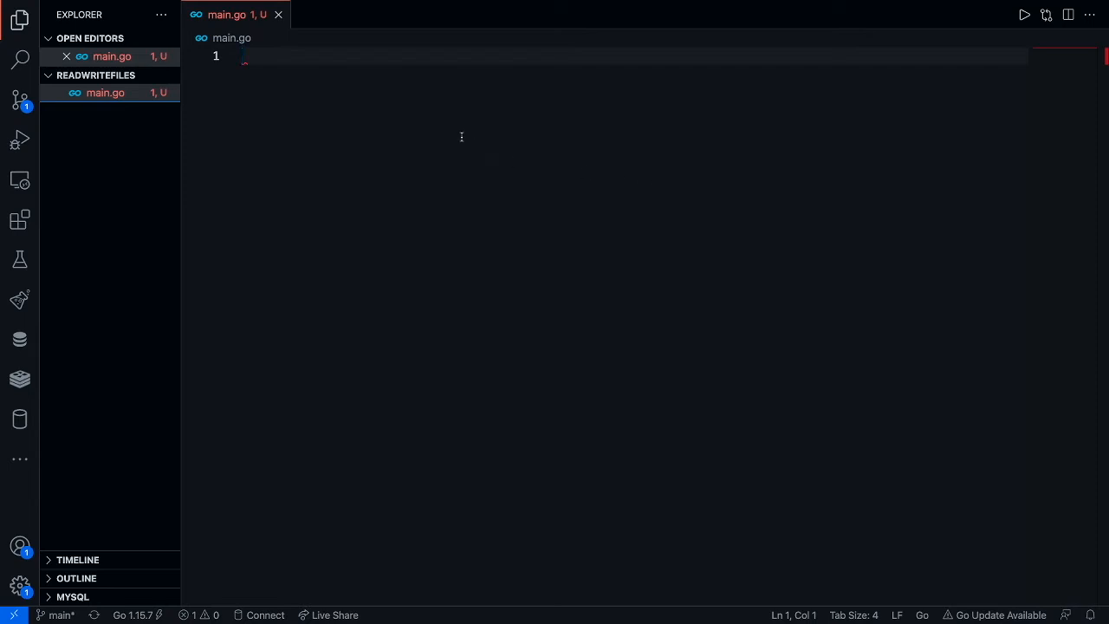
# Declare 'package main' at the top of main.go
pyautogui.write('p')
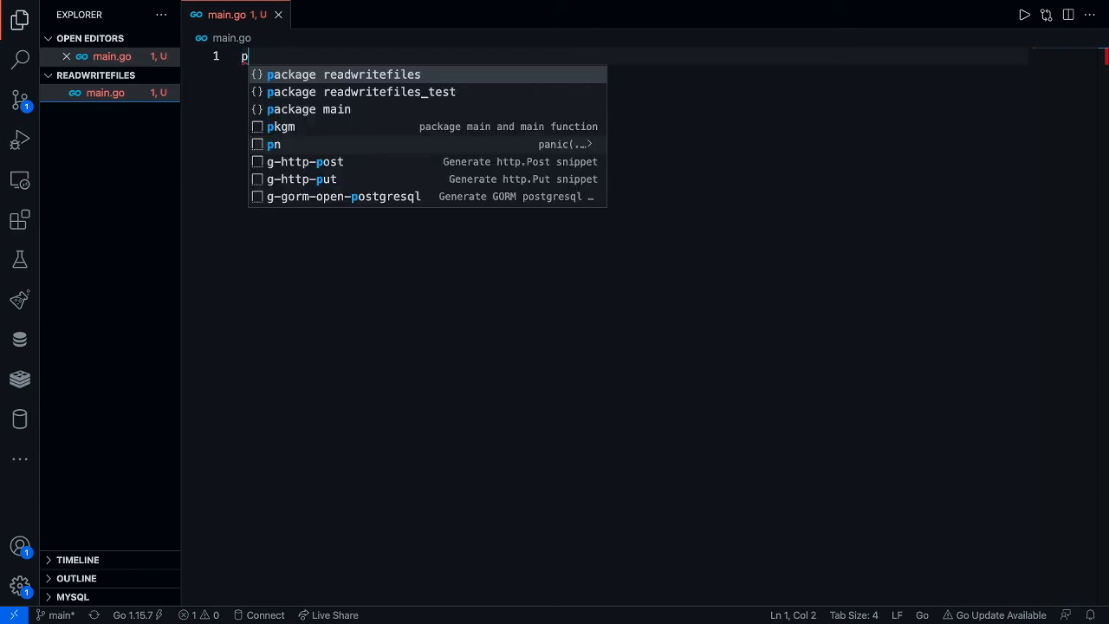
pyautogui.click(308, 108)
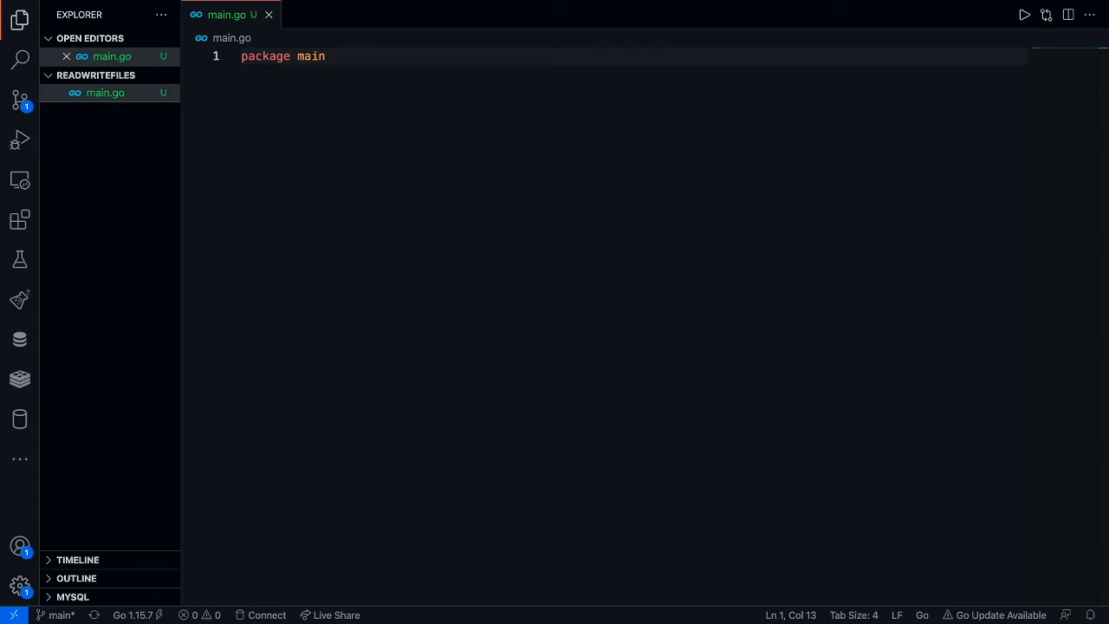
pyautogui.press('Enter')
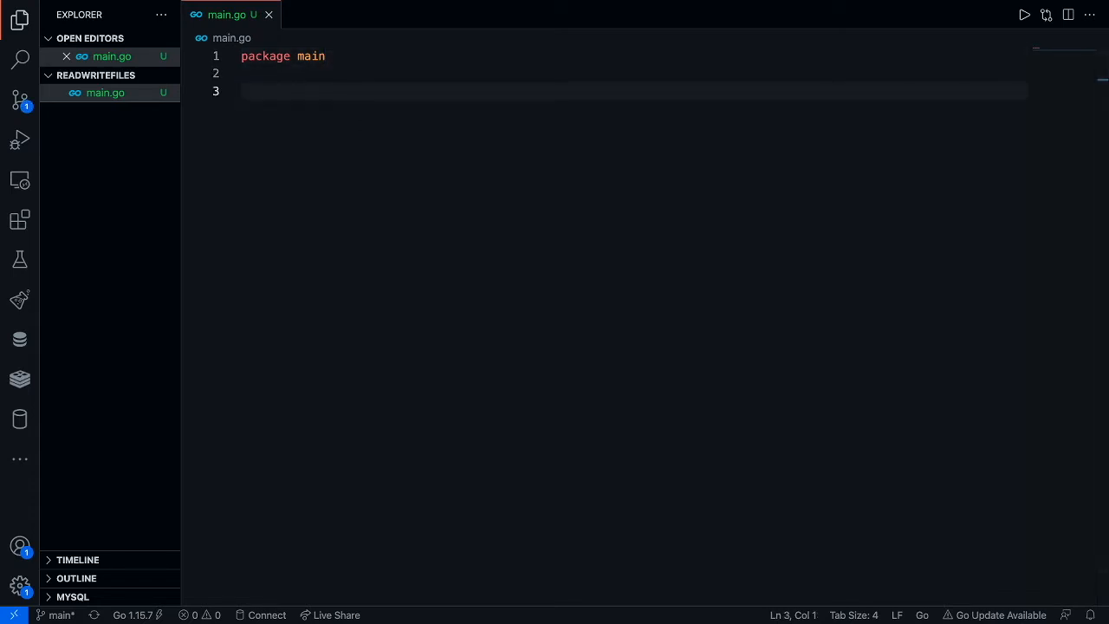
pyautogui.moveTo(476, 249)
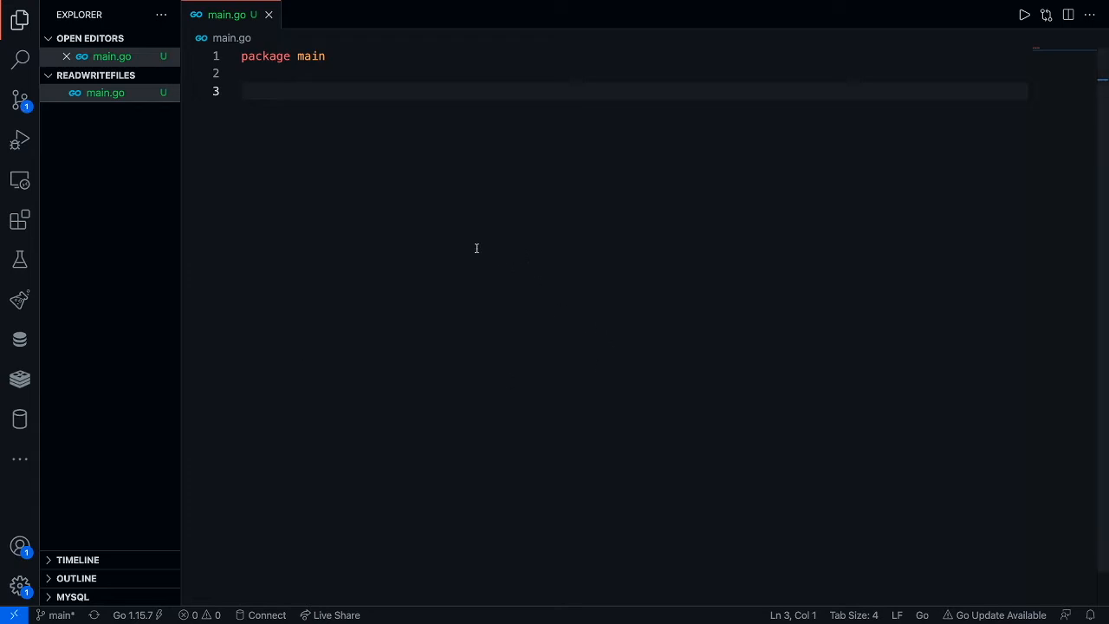
# Add an import block listing "fmt", "io/ioutil" and "os" on separate lines
pyautogui.write('import')
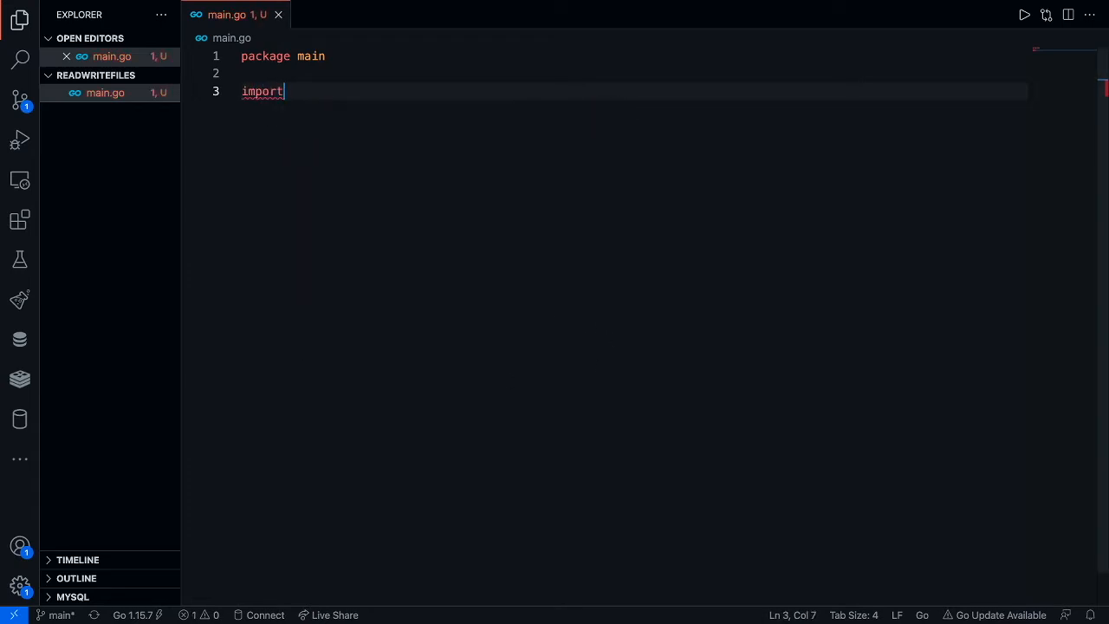
pyautogui.write('()')
pyautogui.write('"fmt"')
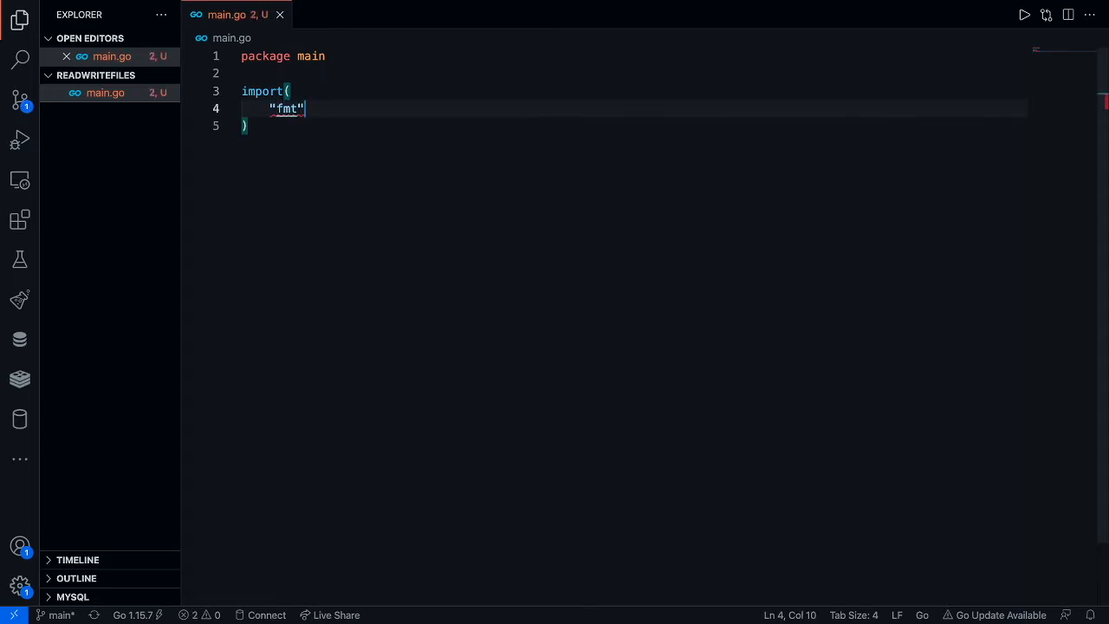
pyautogui.press('Enter')
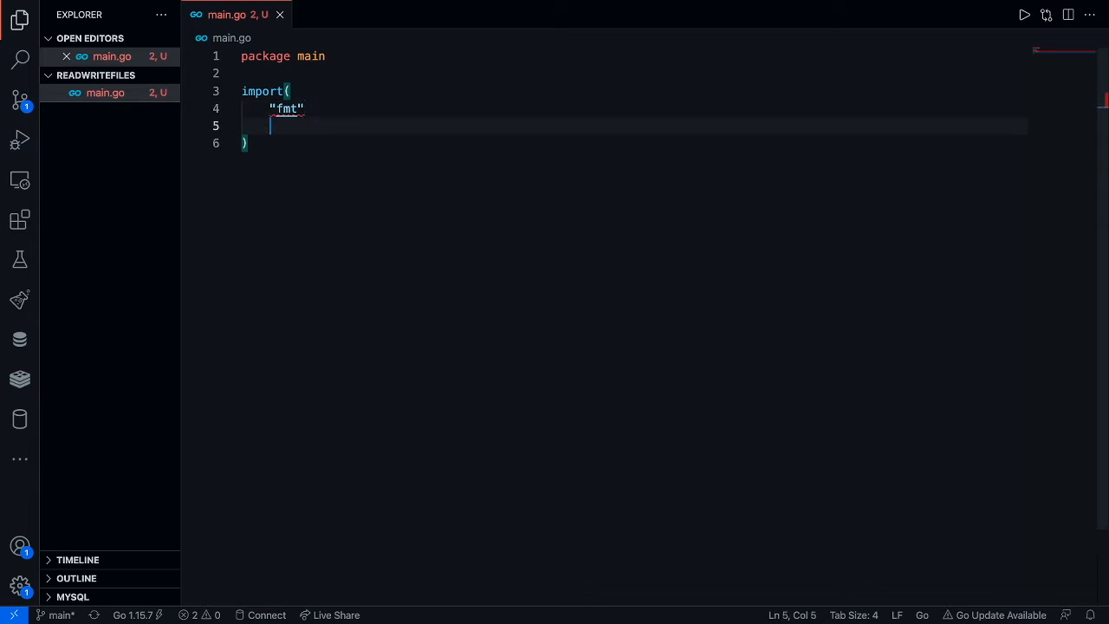
pyautogui.write(':')
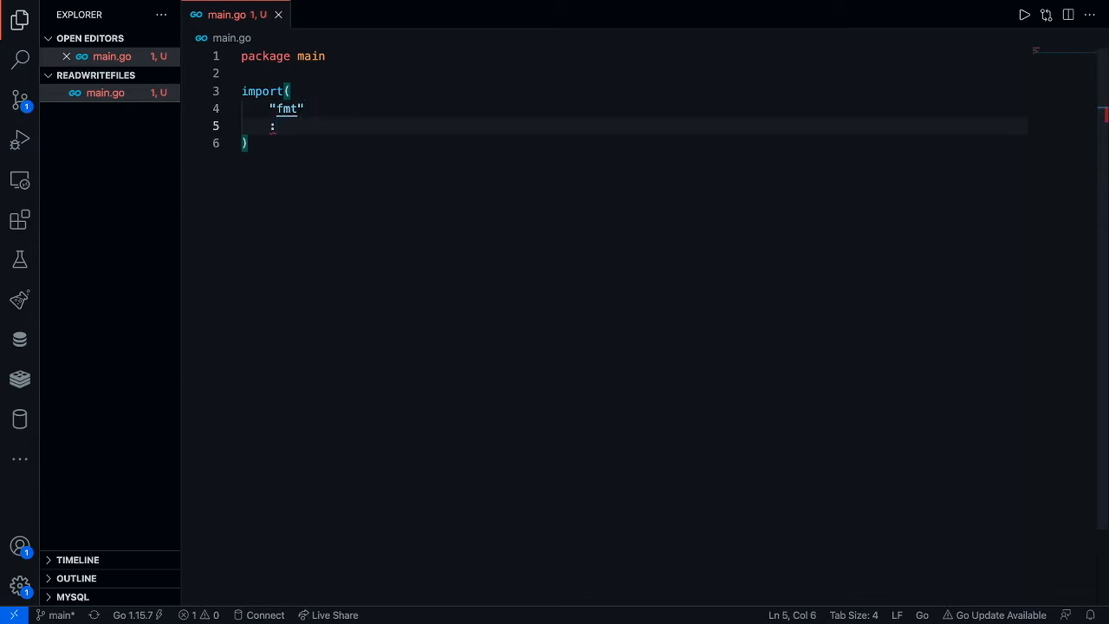
pyautogui.write('"io/"')
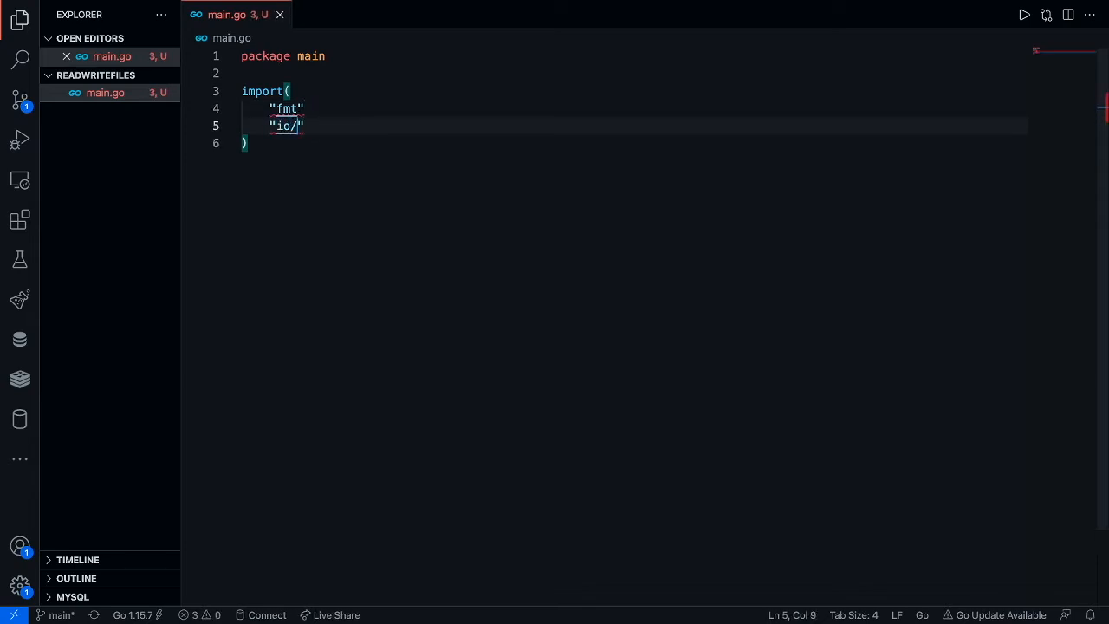
pyautogui.write('io')
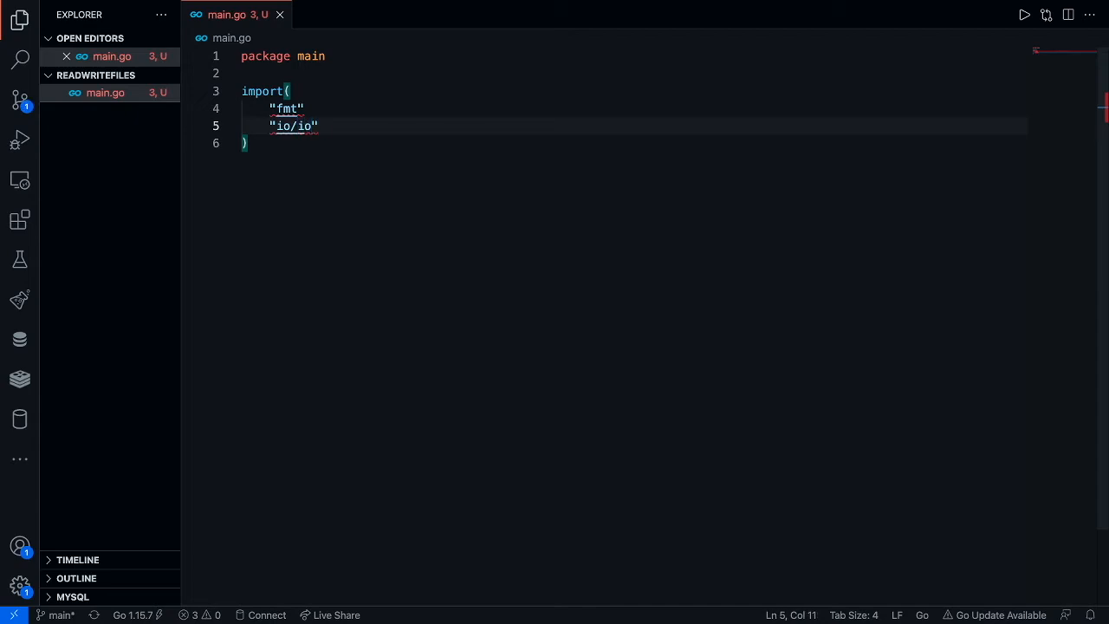
pyautogui.write('util')
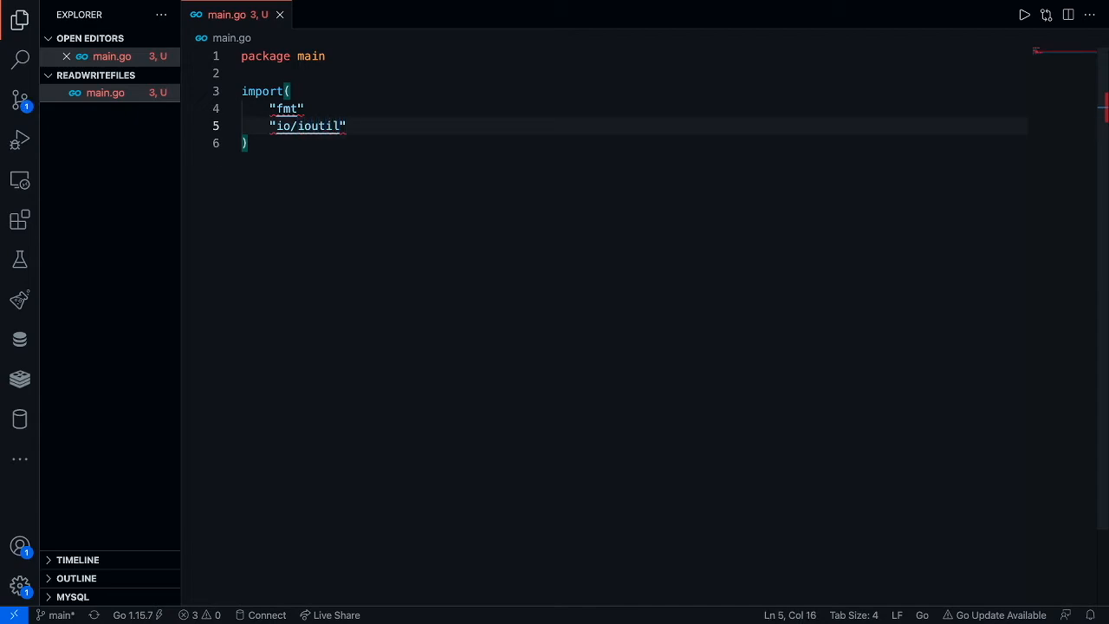
pyautogui.press('Enter')
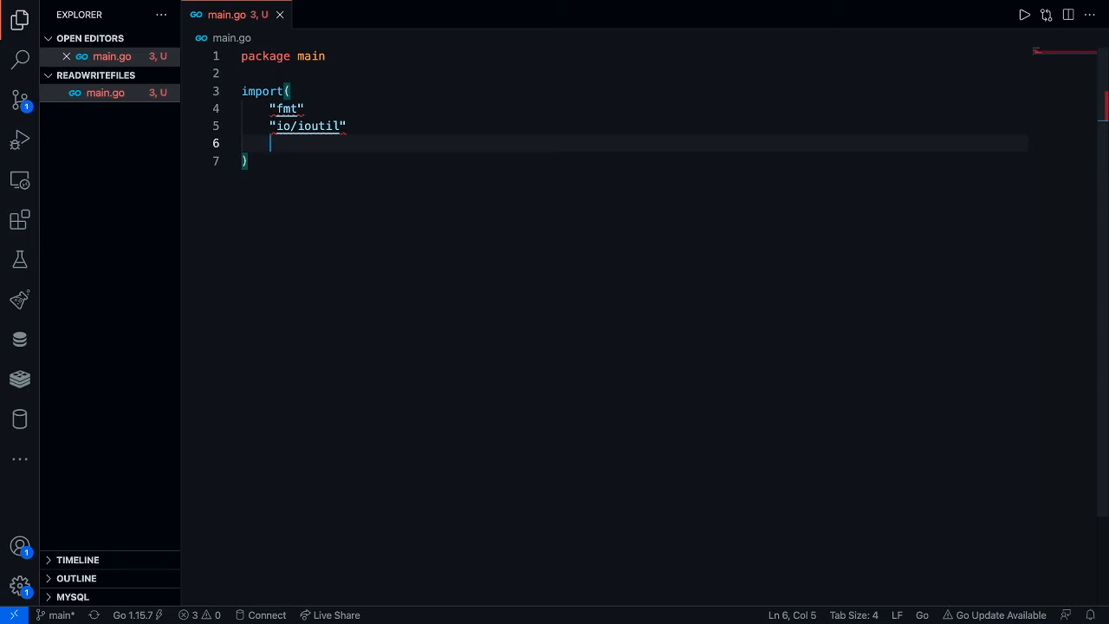
pyautogui.write('"os"')
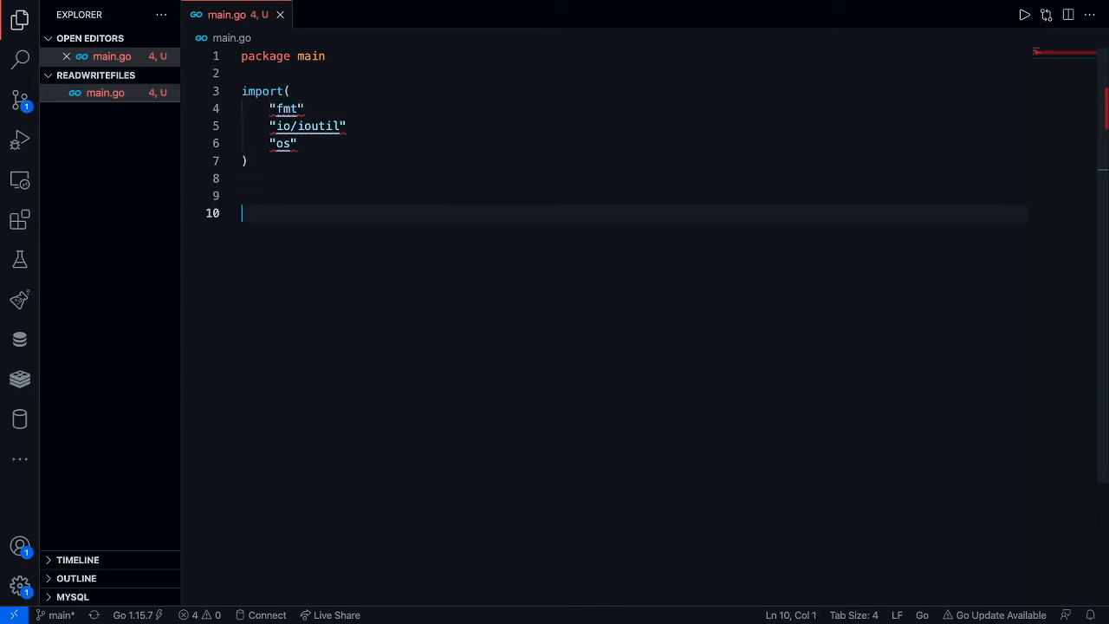
# Write func main(){} and start func write_File(){ above it
pyautogui.write('func main(')
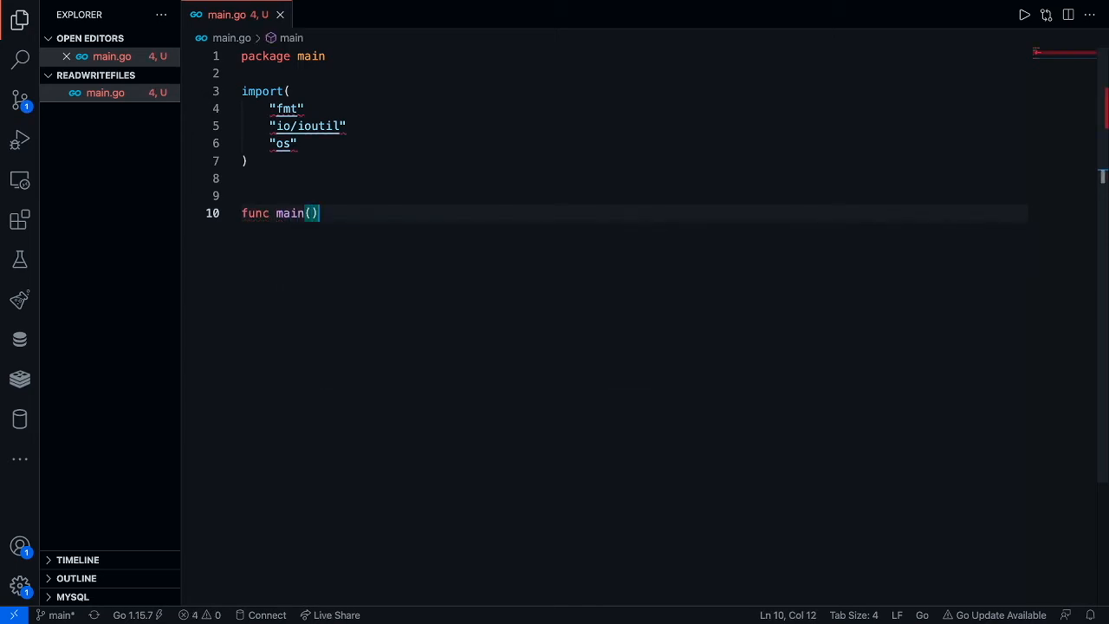
pyautogui.write('{')
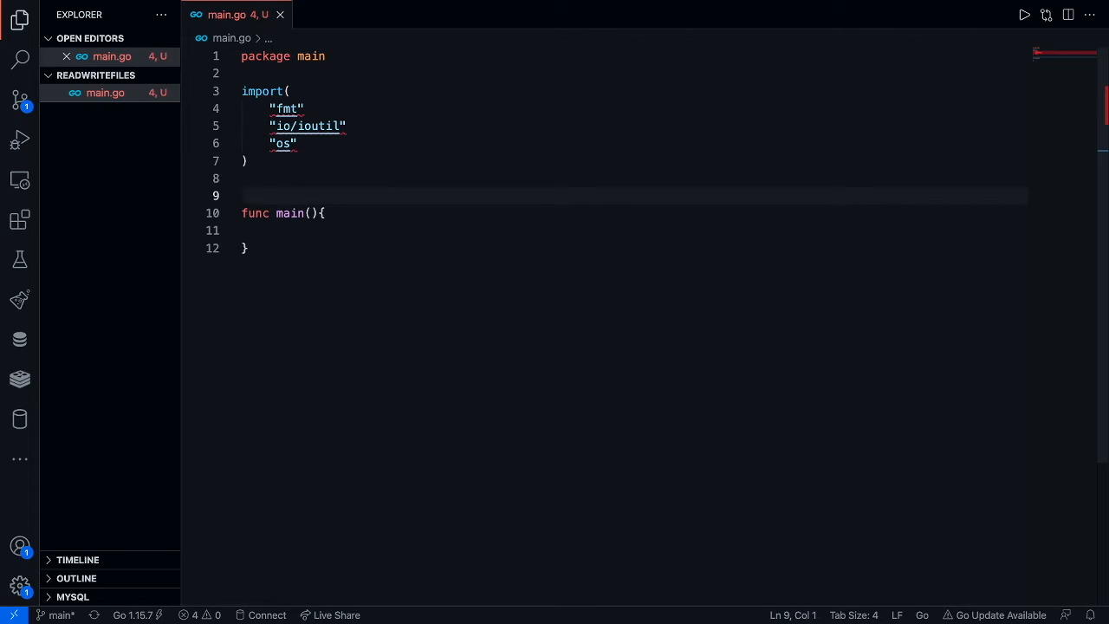
pyautogui.moveTo(294, 214)
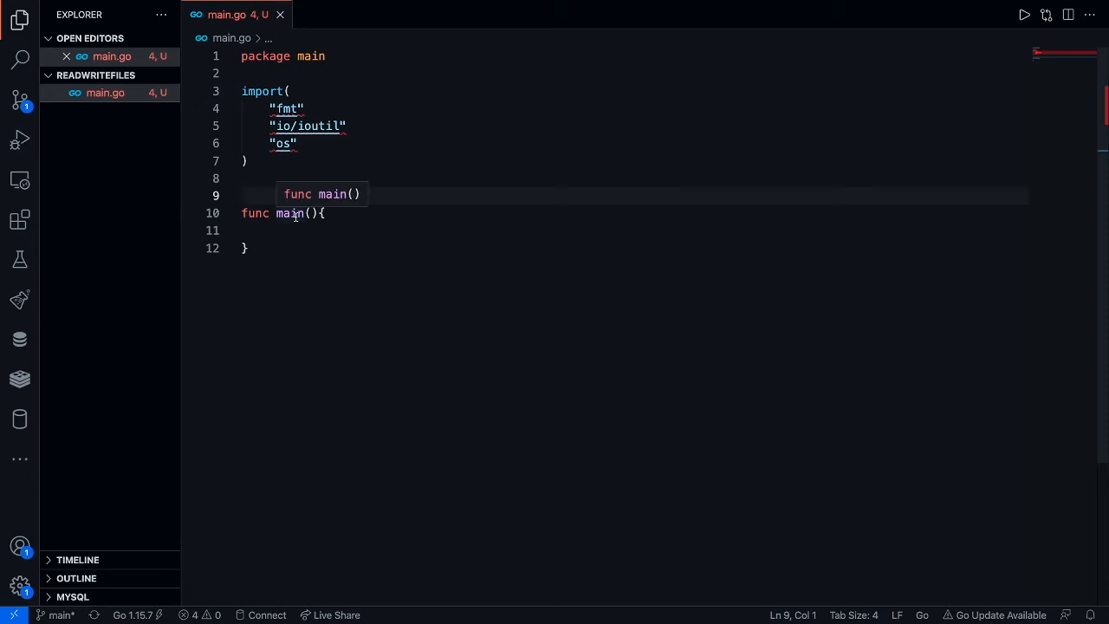
pyautogui.write('func')
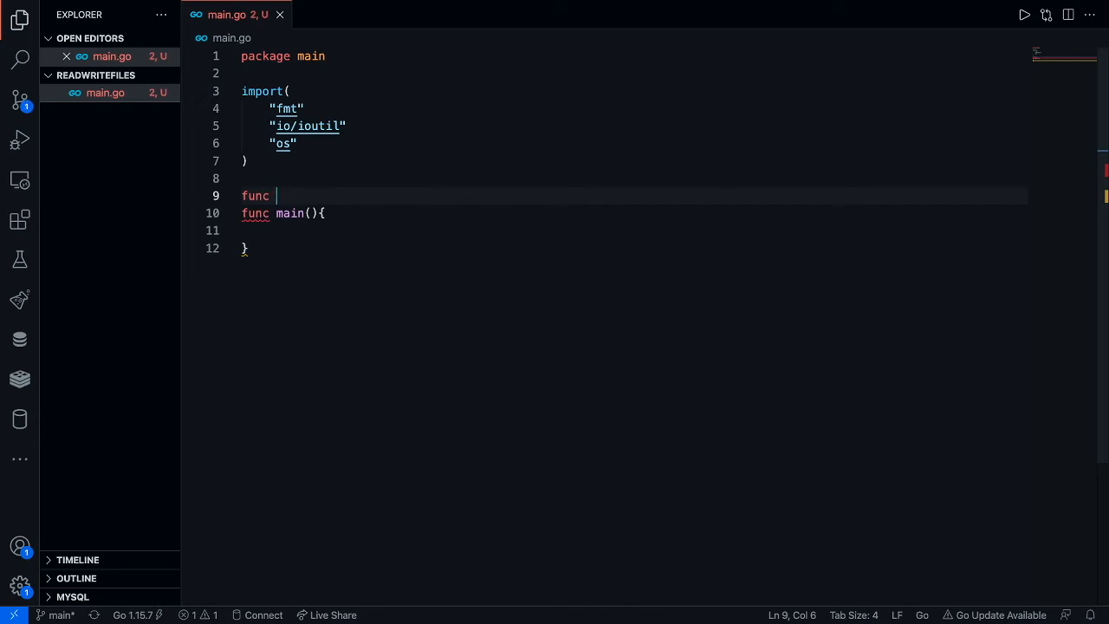
pyautogui.write('write')
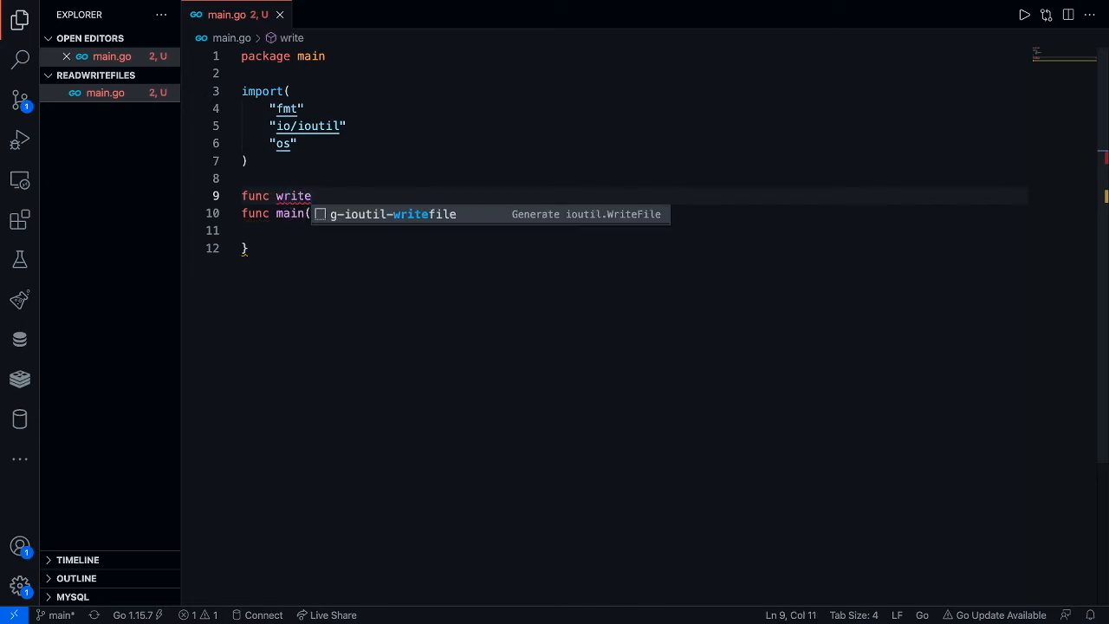
pyautogui.write('_File')
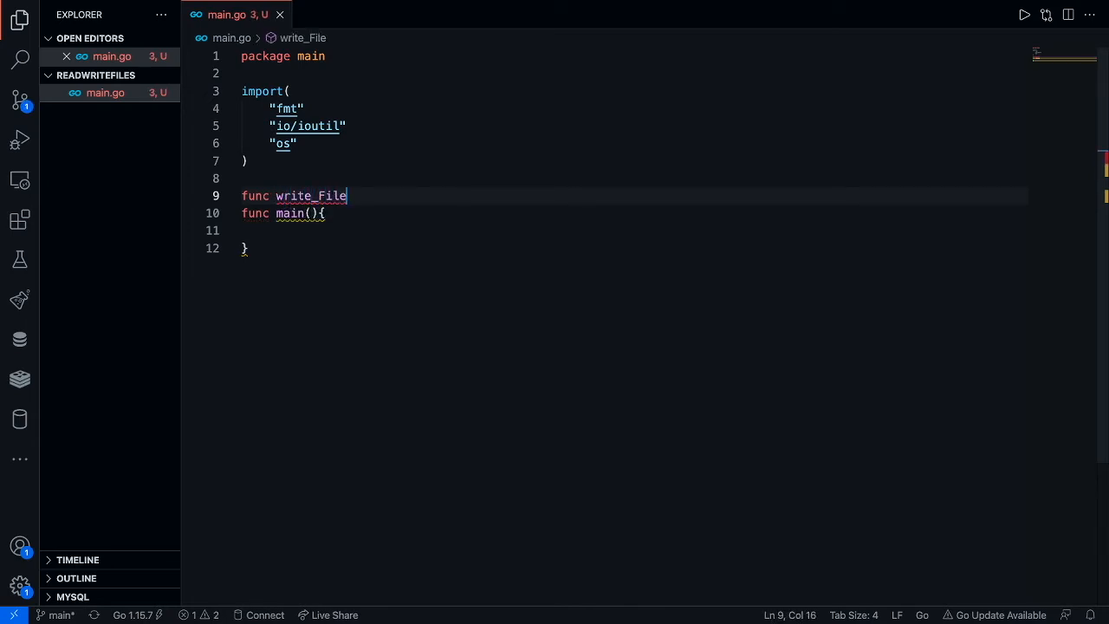
pyautogui.write('(){')
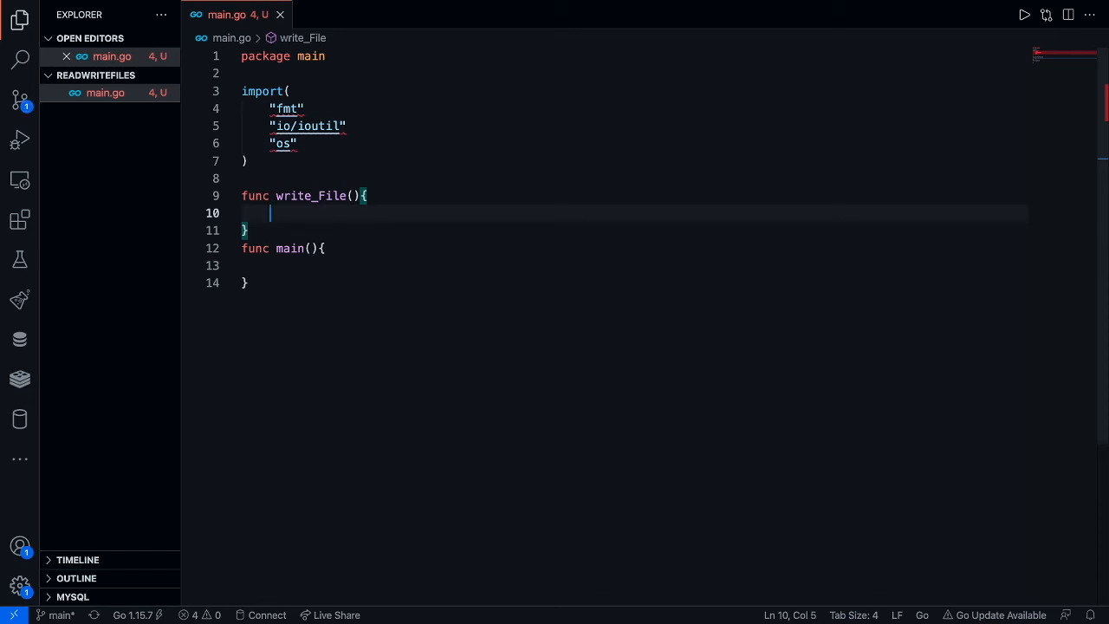
# Inside write_File, assign file, err := os.Create("test.txt")
pyautogui.write('file,')
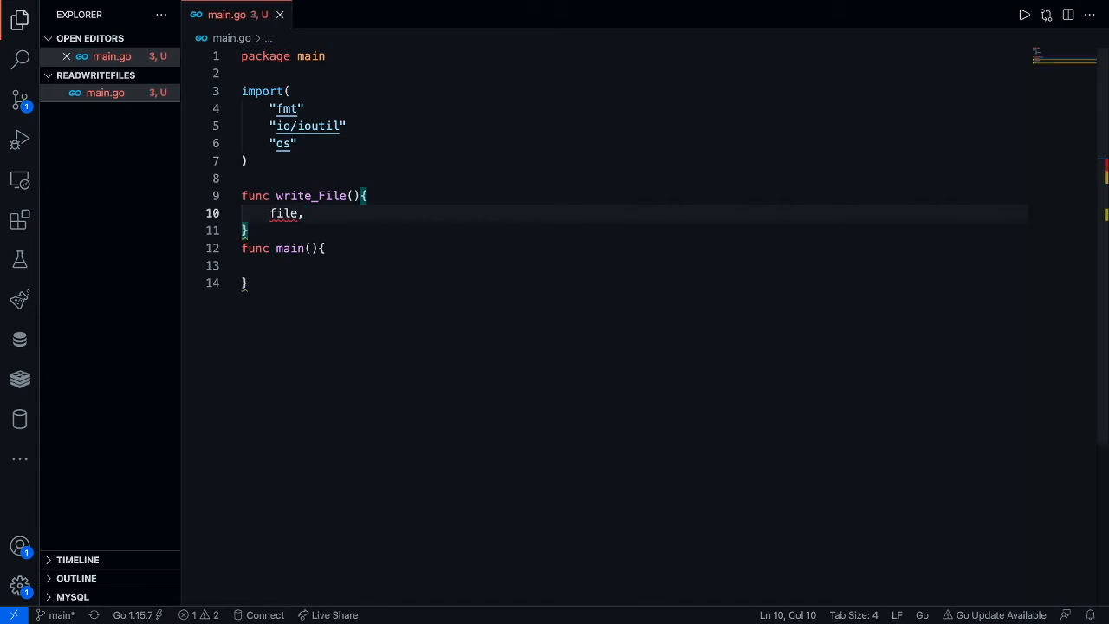
pyautogui.write('" "')
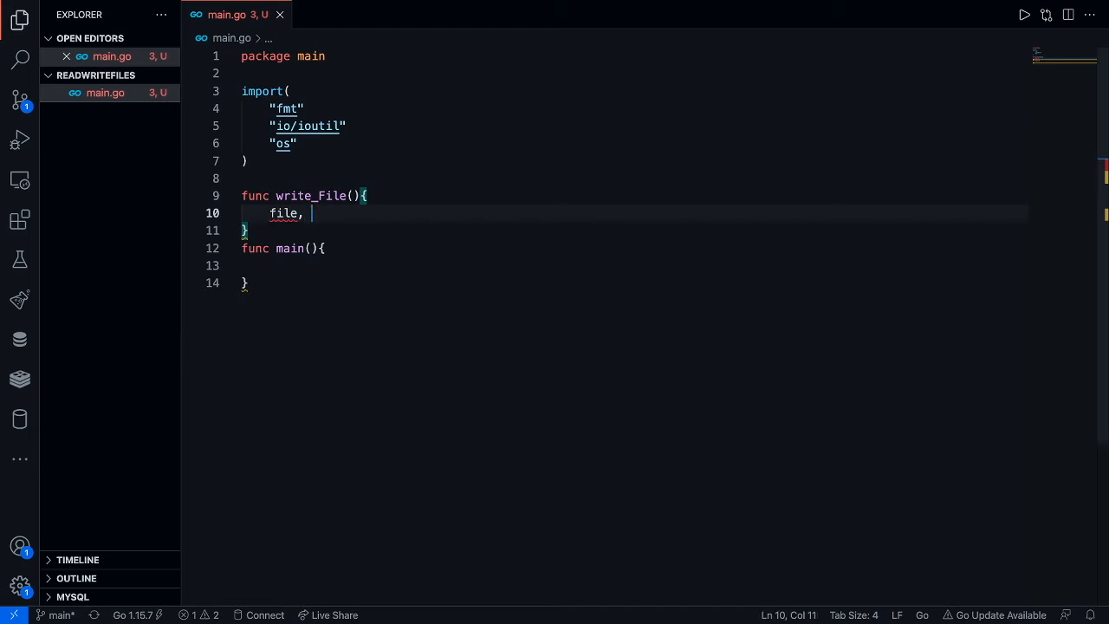
pyautogui.write('err :')
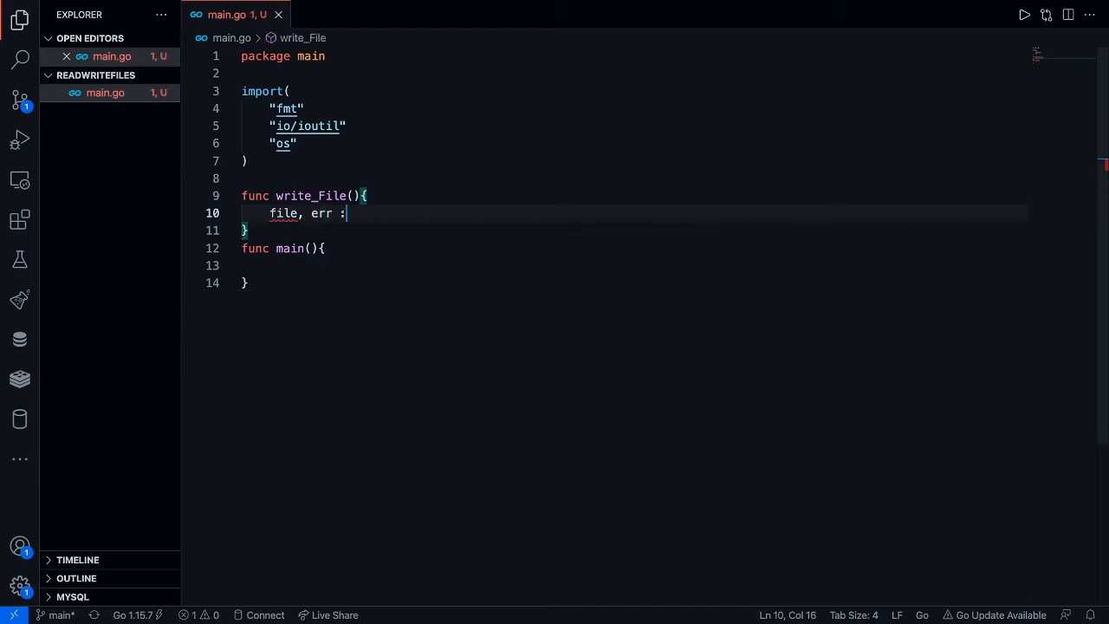
pyautogui.write('= os.')
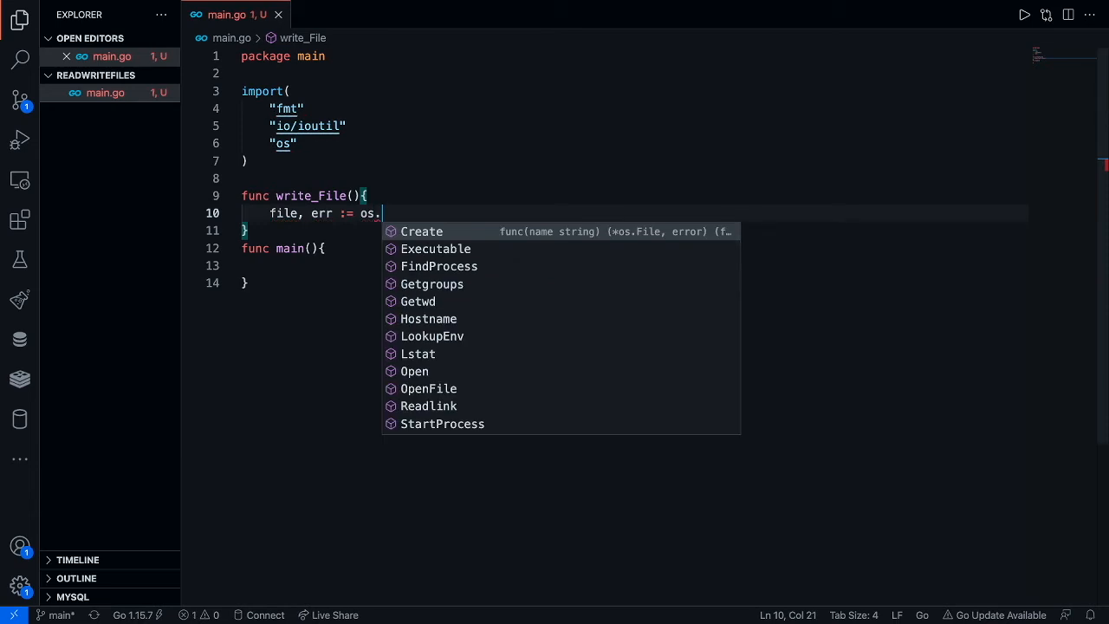
pyautogui.click(421, 232)
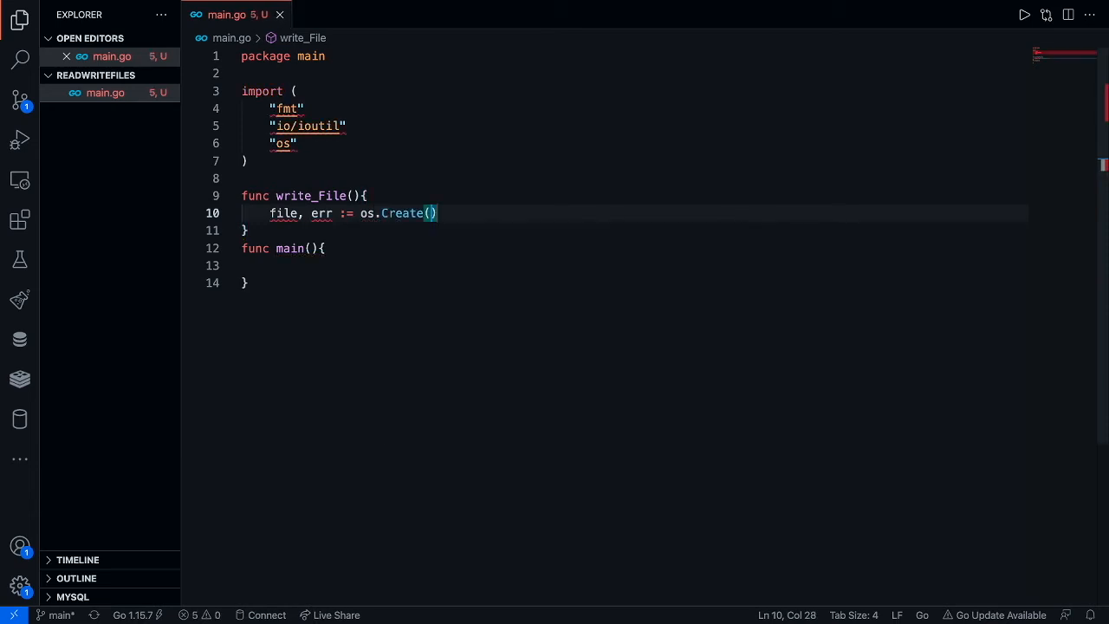
pyautogui.write('"')
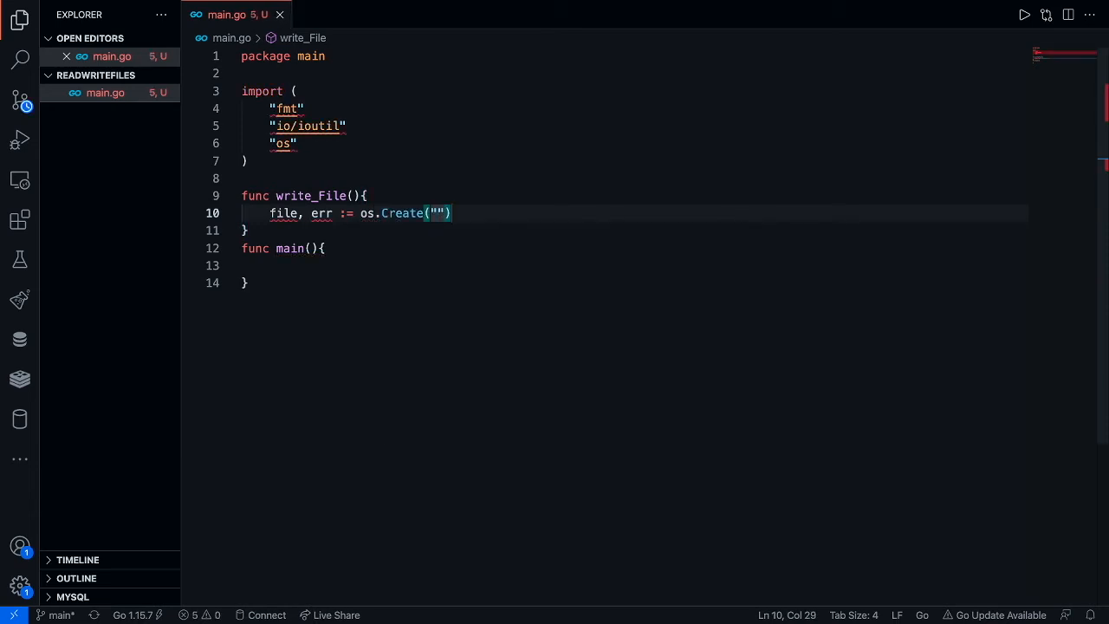
pyautogui.write('test.txt')
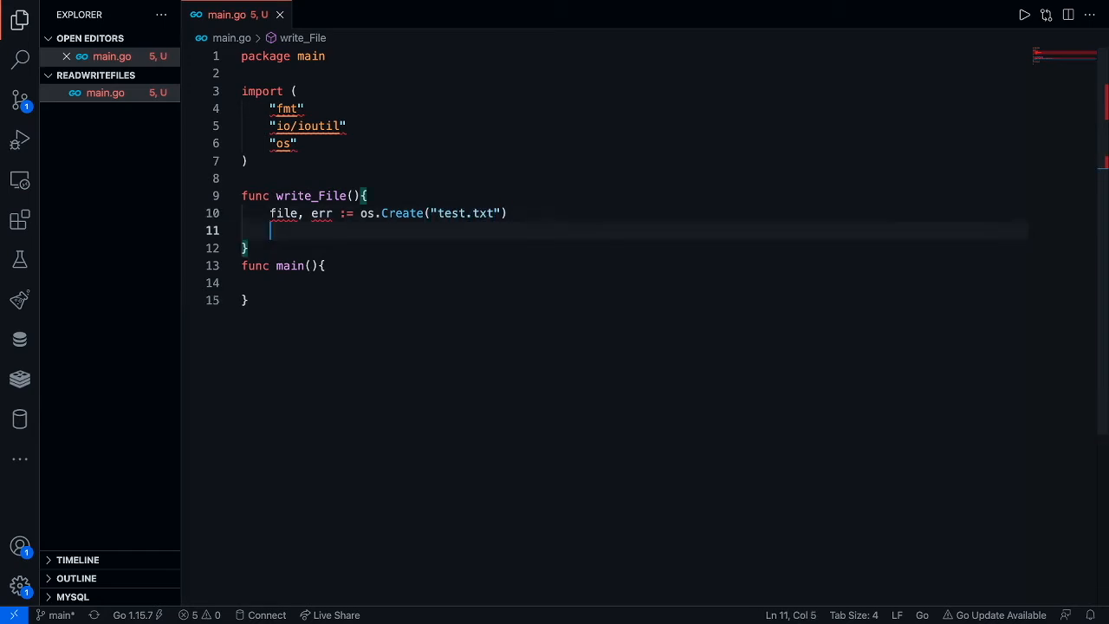
# Add an if(err!=nil){ panic(err) } check after the Create call
pyautogui.write('if')
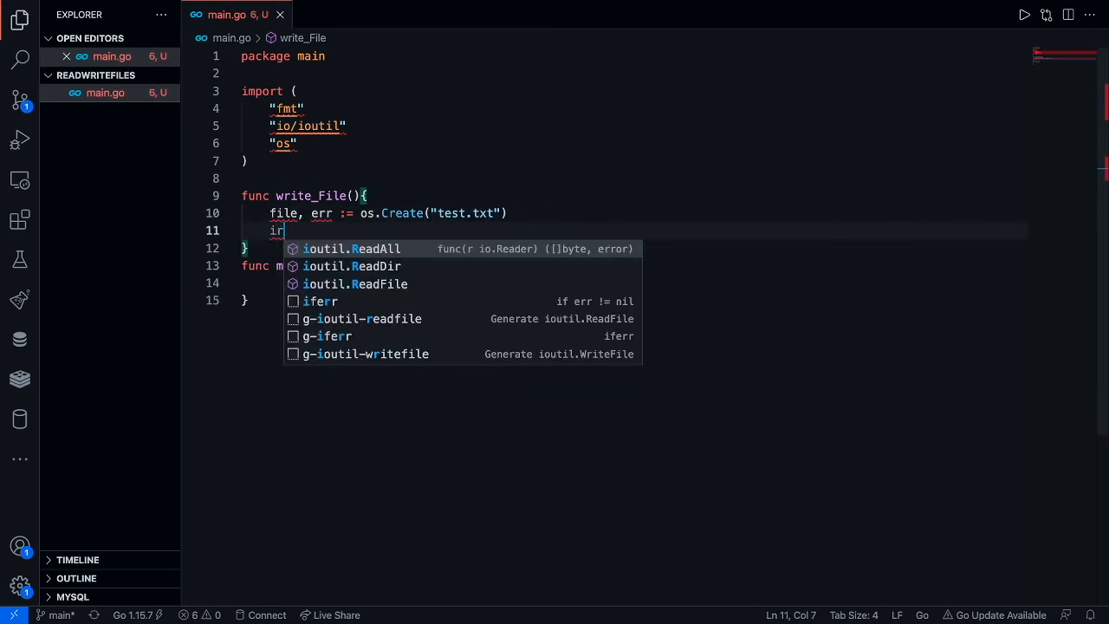
pyautogui.write('f(e')
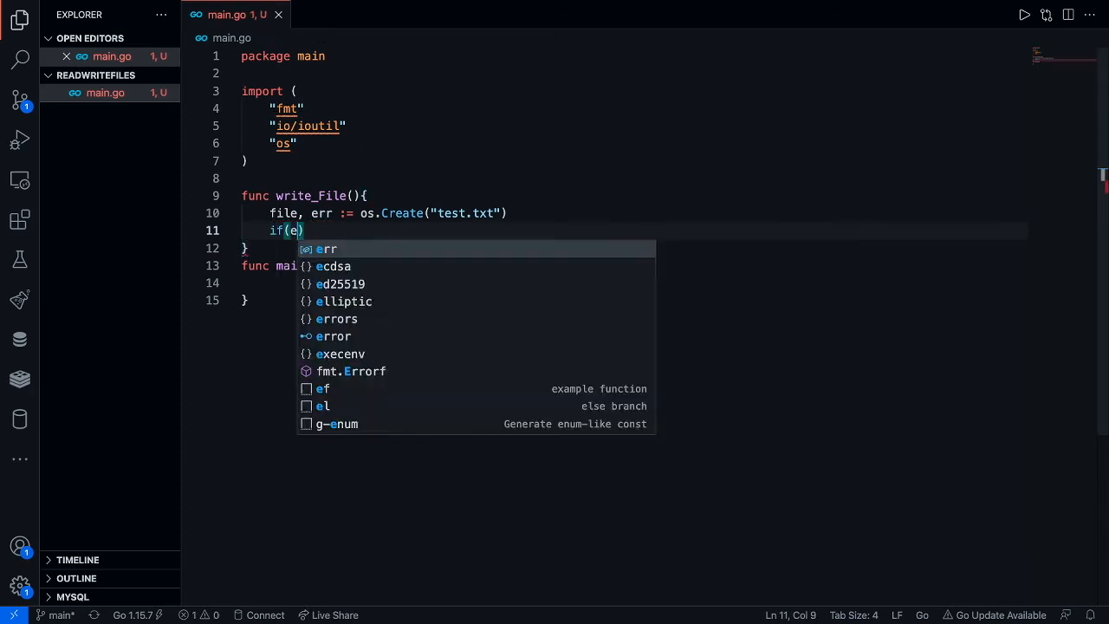
pyautogui.write('rr!=nil)')
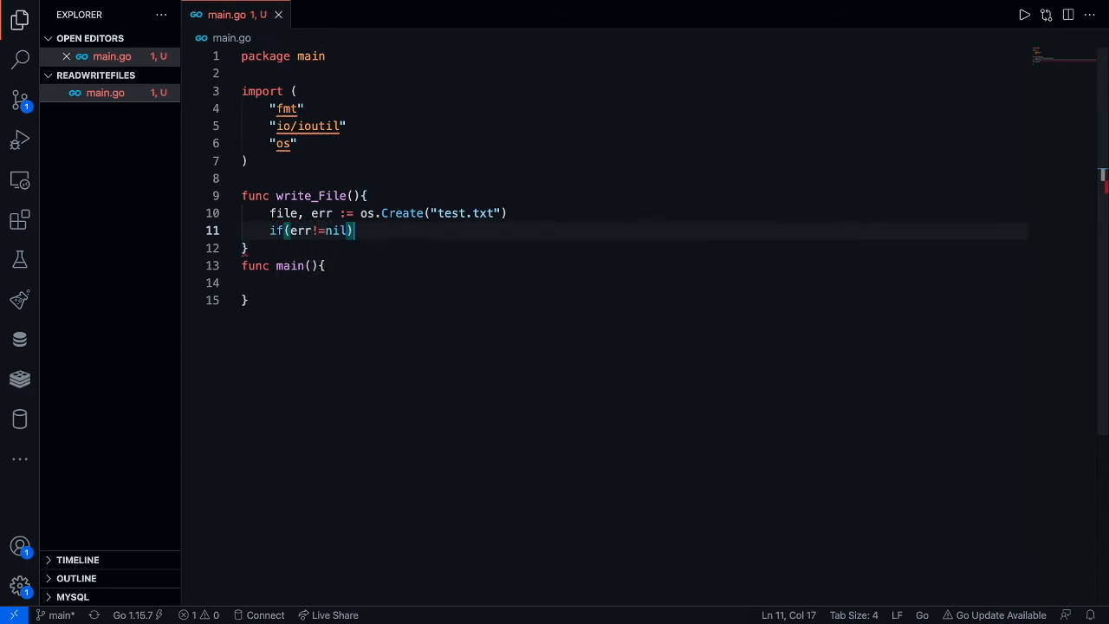
pyautogui.write('{')
pyautogui.write('panic(err)')
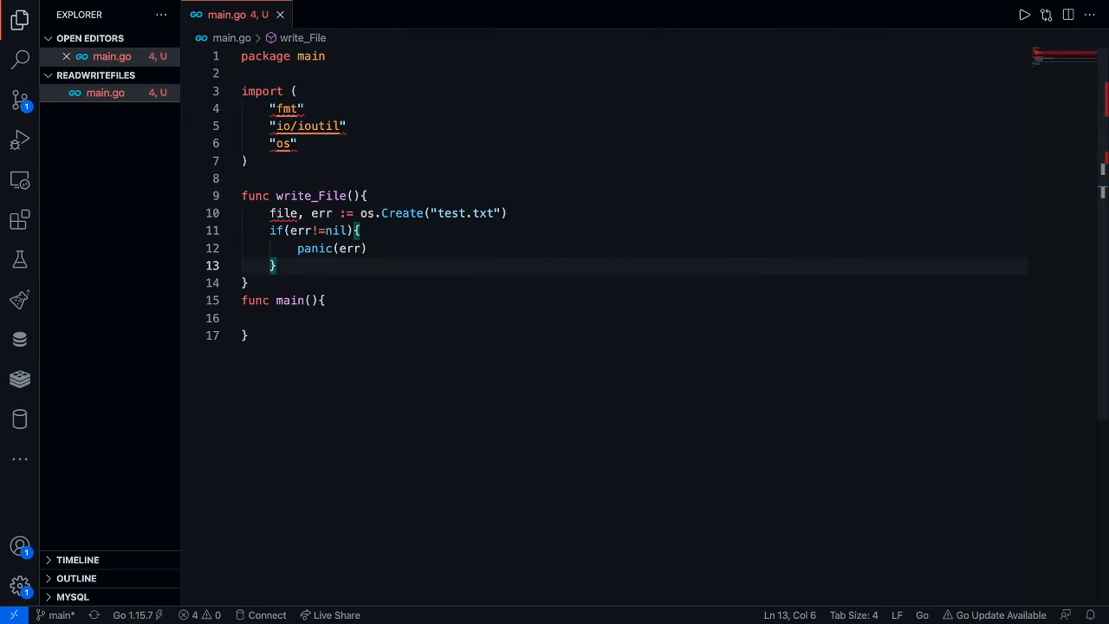
# Defer file.Close() after the error check
pyautogui.press('Enter')
pyautogui.write('defer')
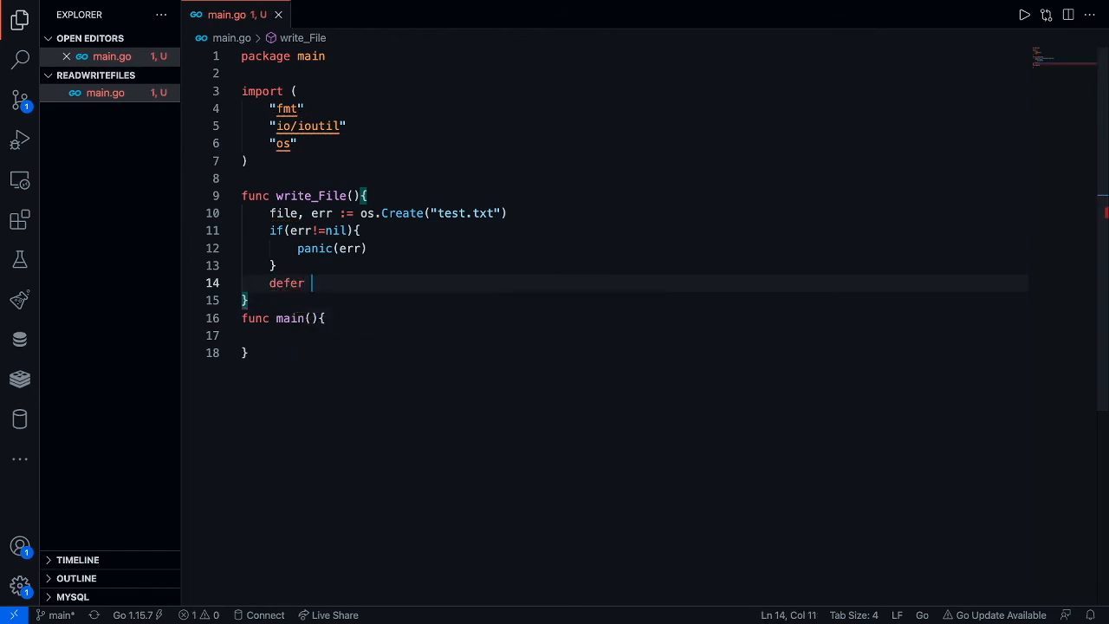
pyautogui.write('fil')
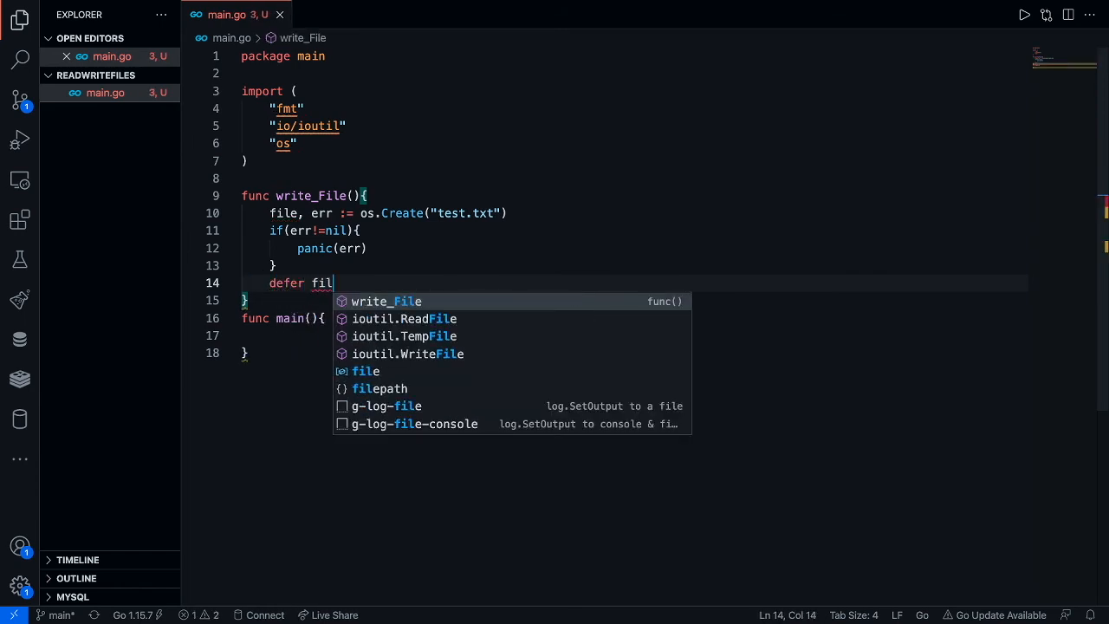
pyautogui.write('e')
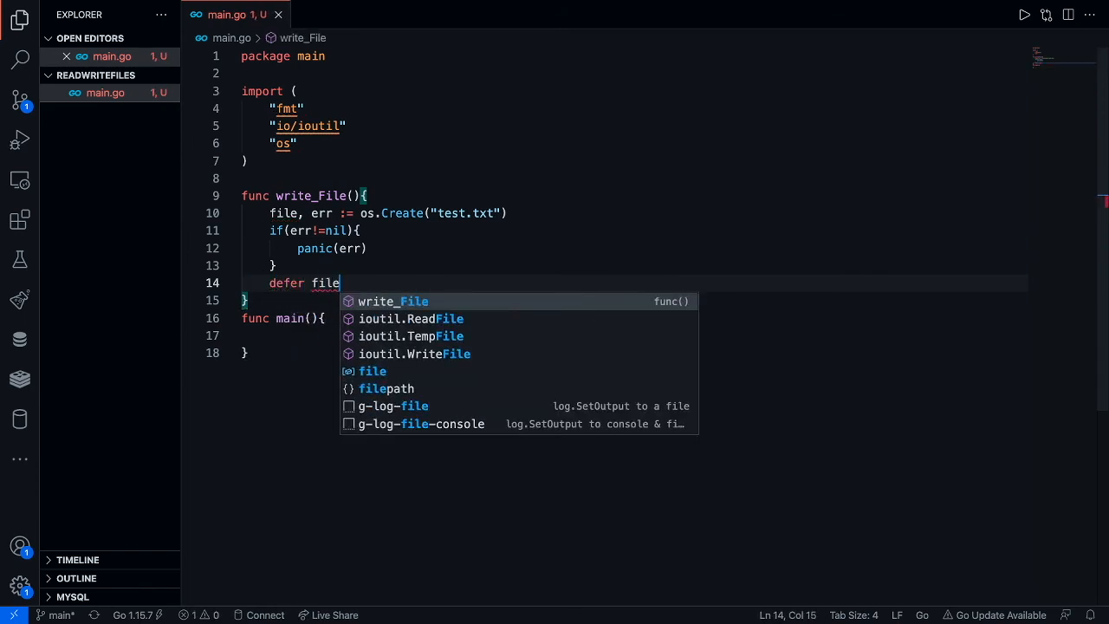
pyautogui.write('.Close(')
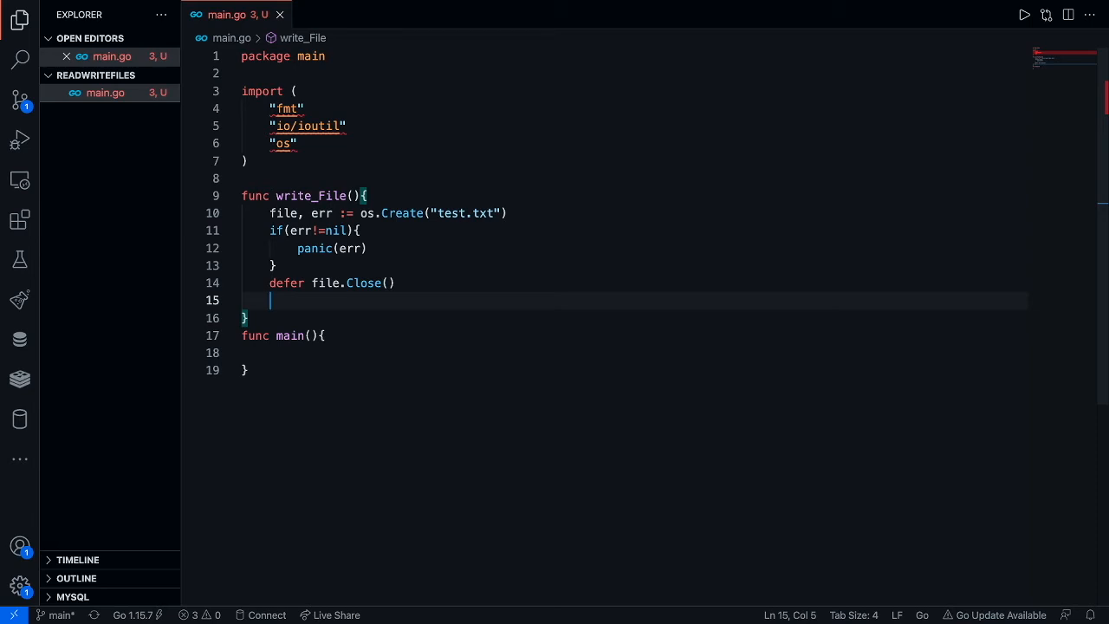
# Assign _,err = file.WriteString("Hello world from Go")
pyautogui.write('_,err')
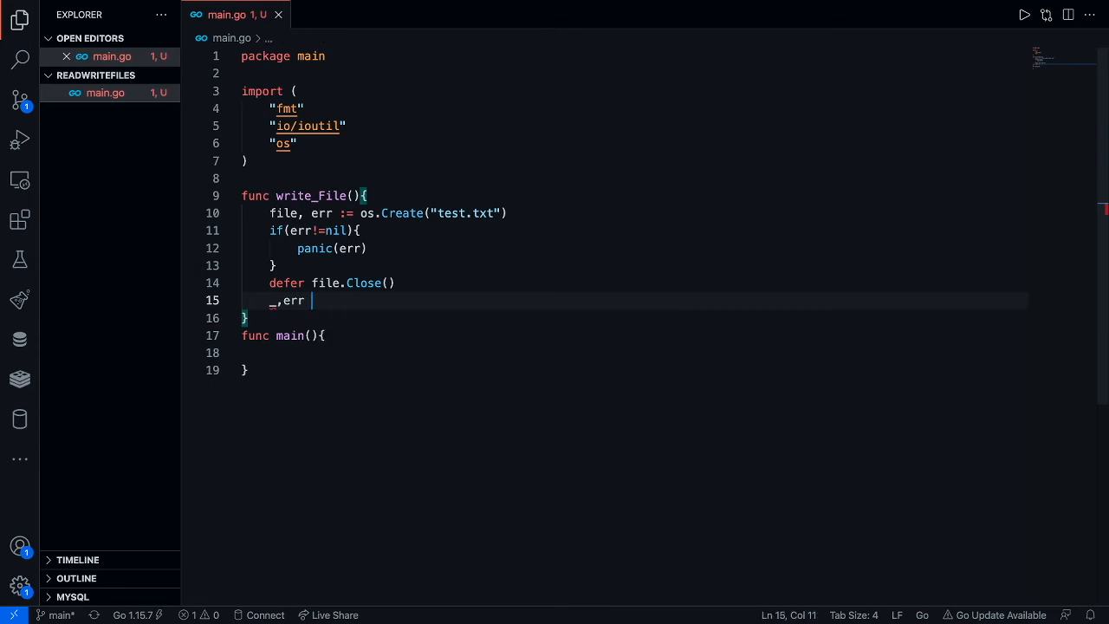
pyautogui.write(':=')
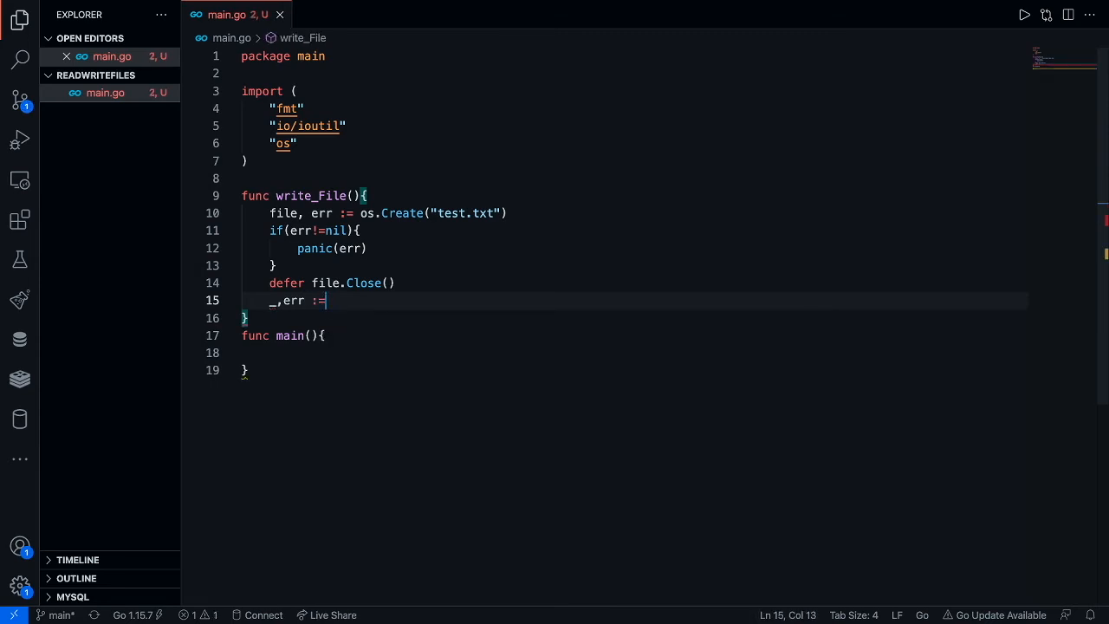
pyautogui.press('BackSpace')
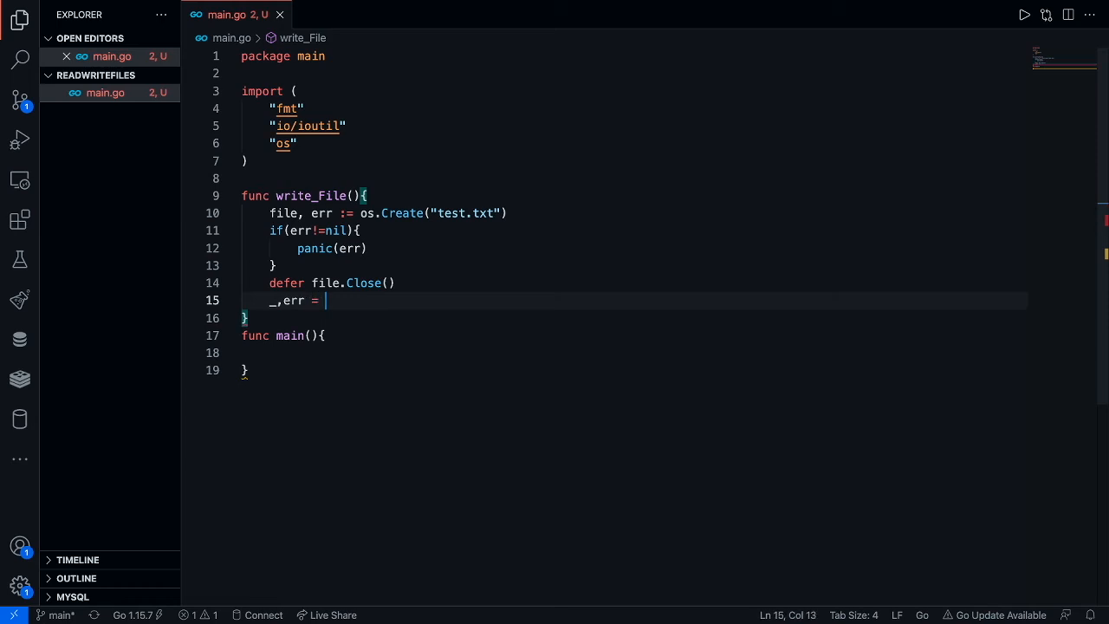
pyautogui.write('file,')
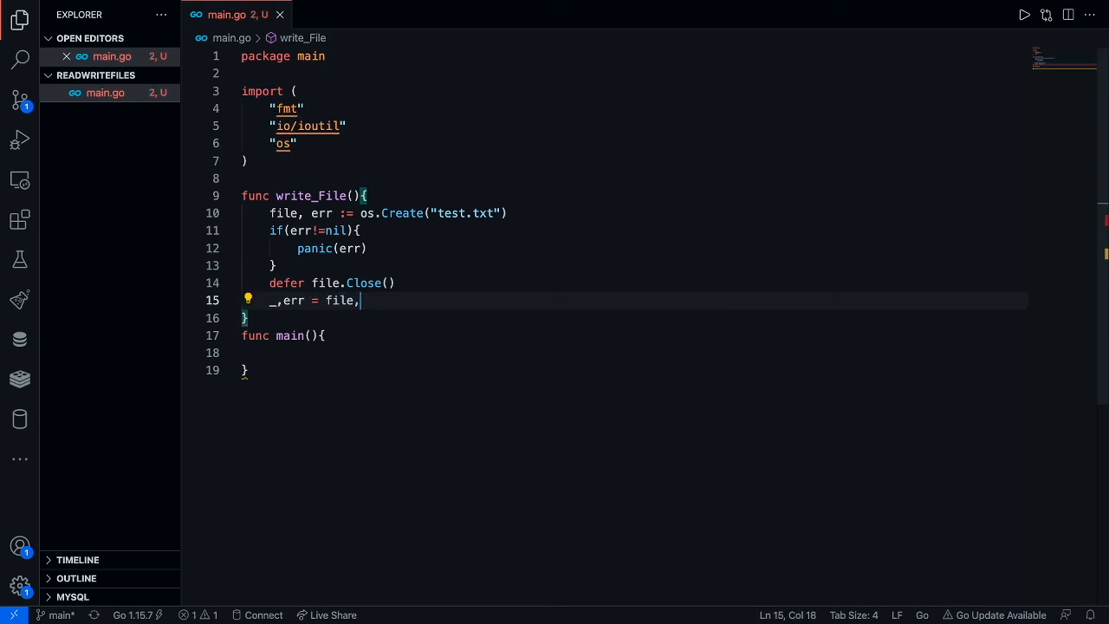
pyautogui.write('WriteString("')
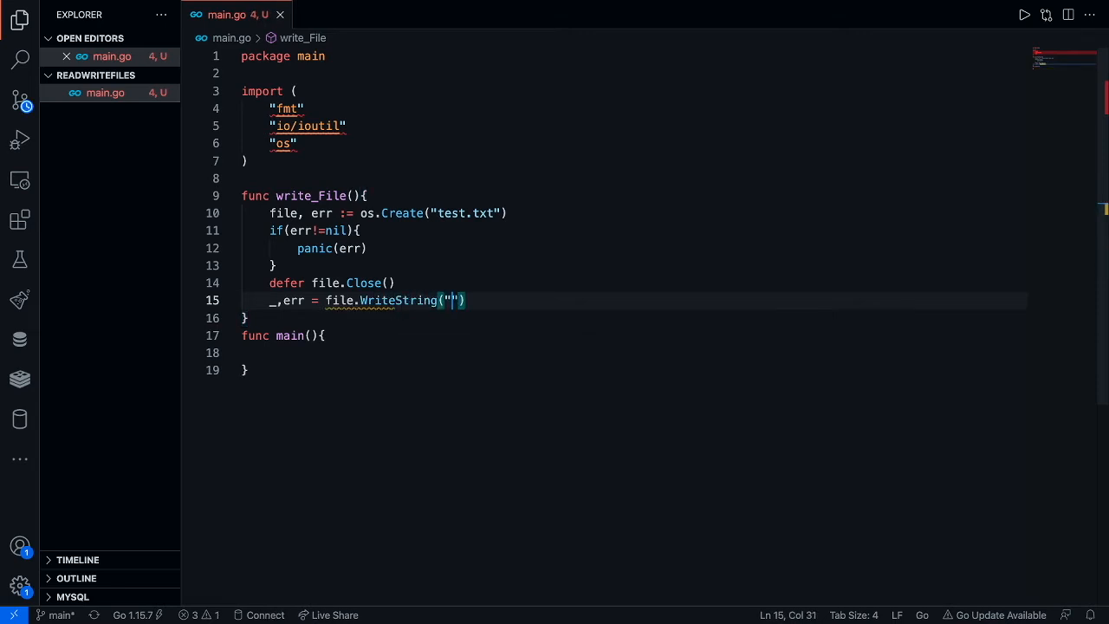
pyautogui.write('Hello w')
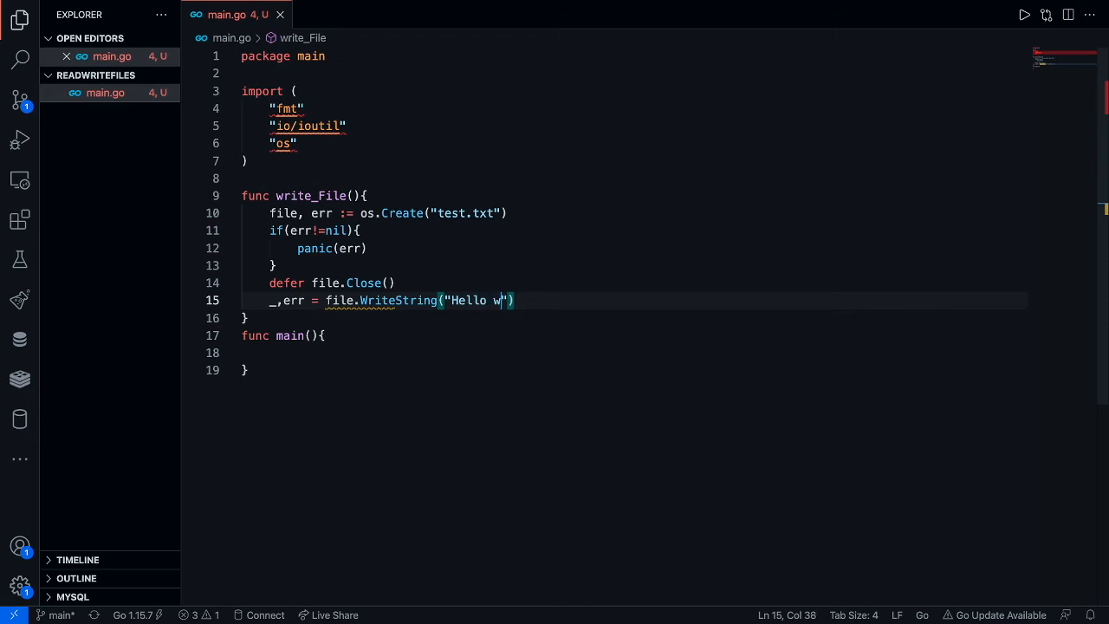
pyautogui.write('orld from')
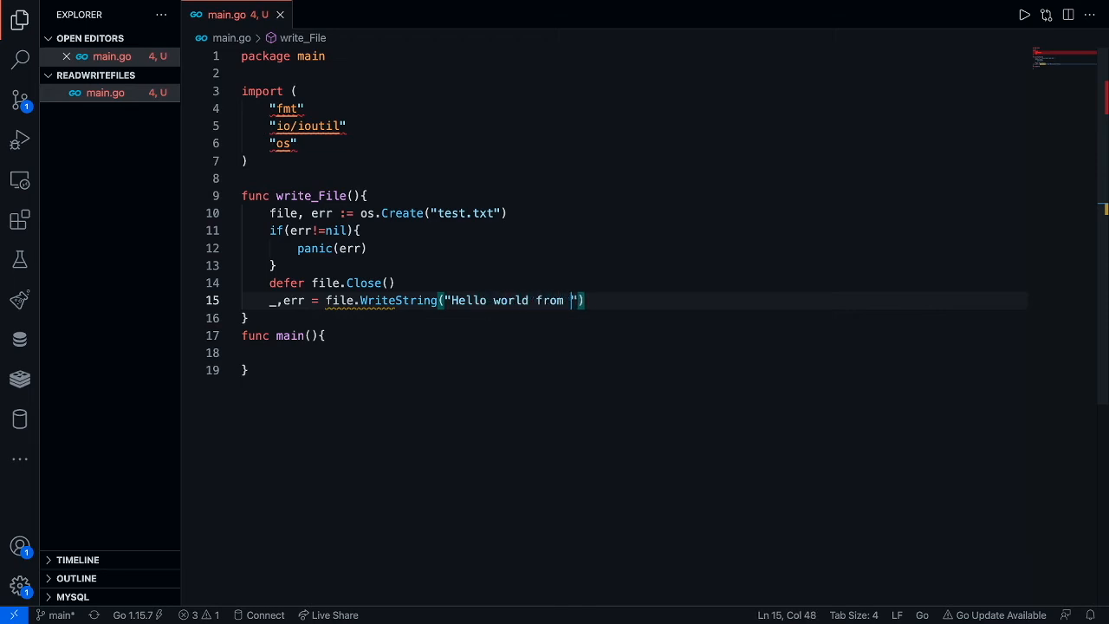
pyautogui.write('Go')
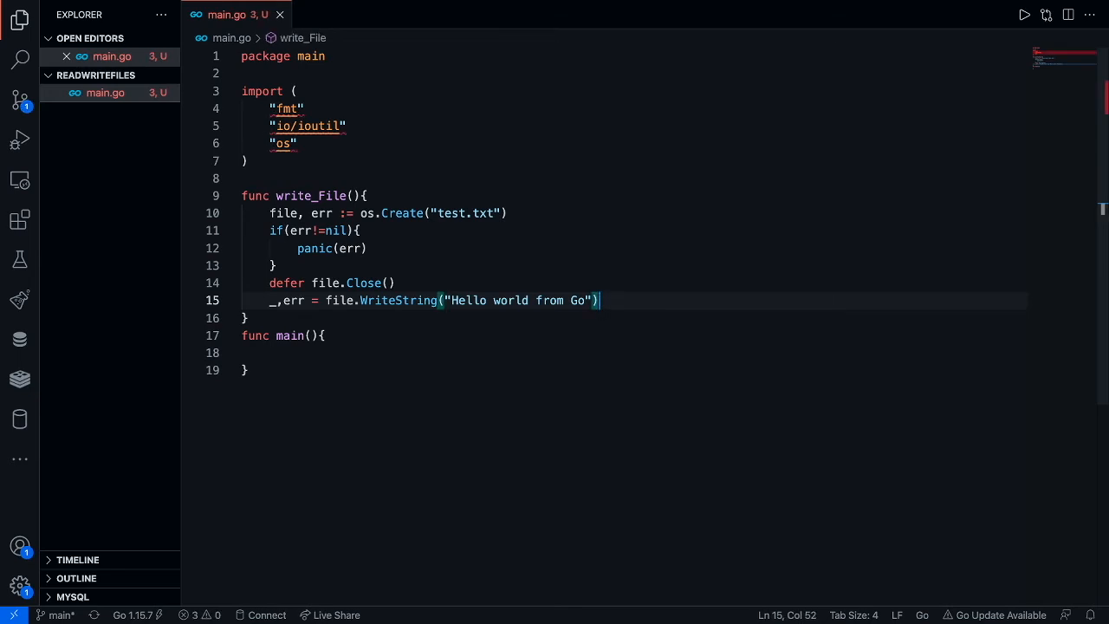
pyautogui.moveTo(590, 345)
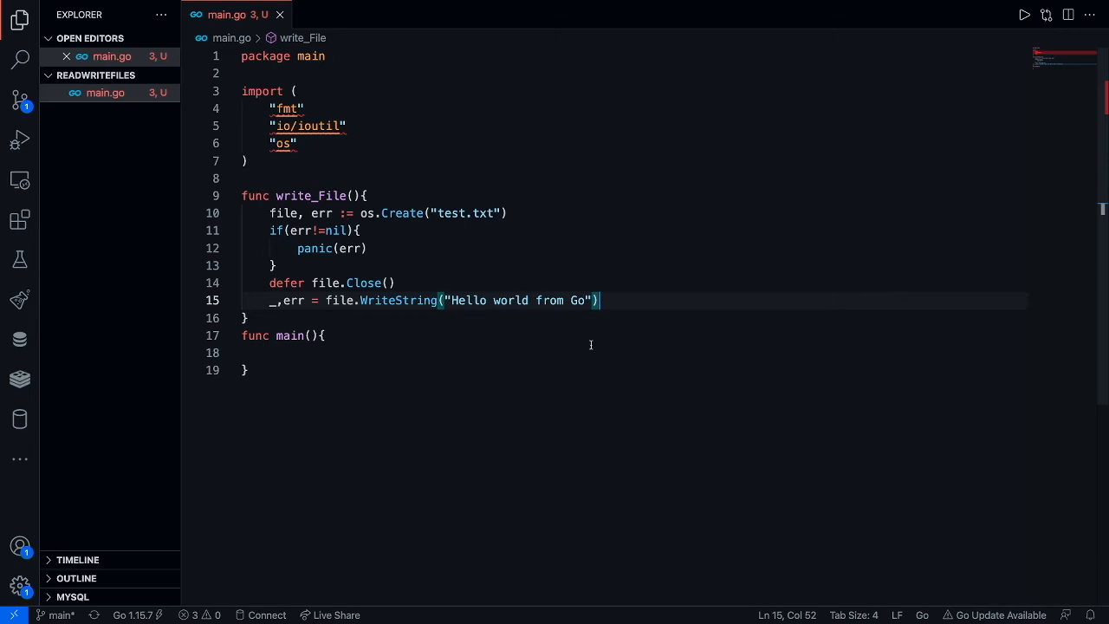
# Panic with err if the WriteString call returns a non-nil error
pyautogui.press('Enter')
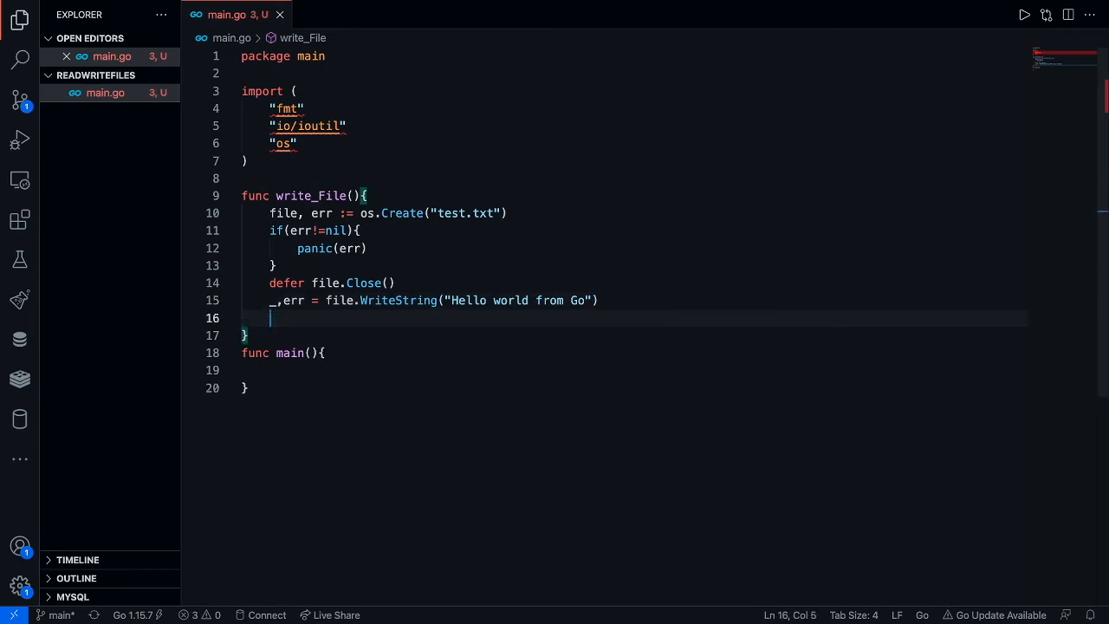
pyautogui.write('if(err')
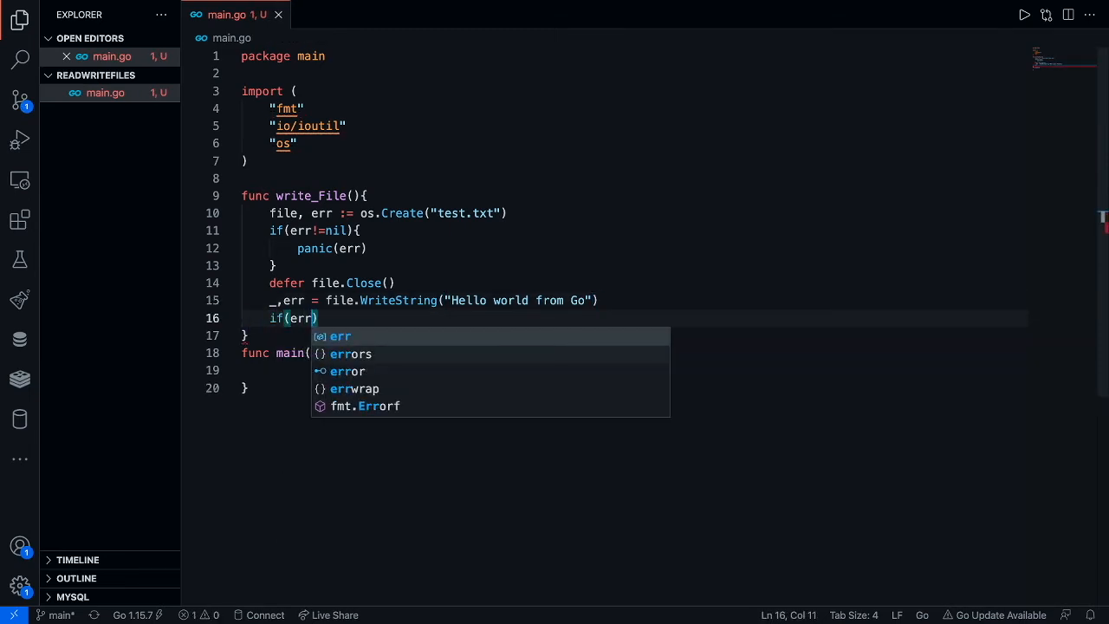
pyautogui.write('!=nu')
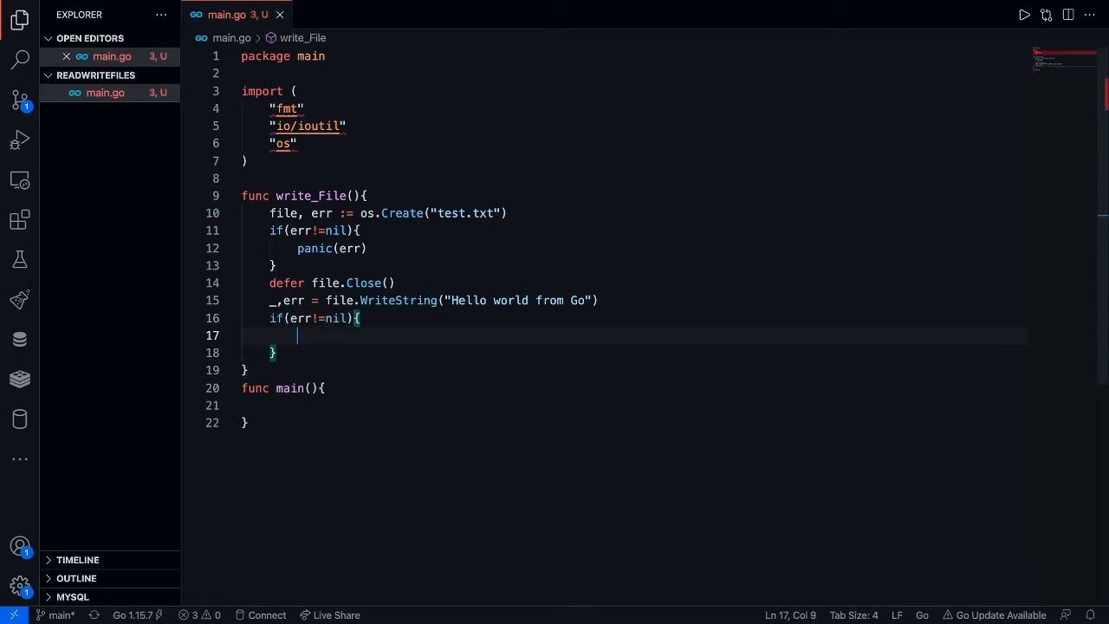
pyautogui.write('panic(err')
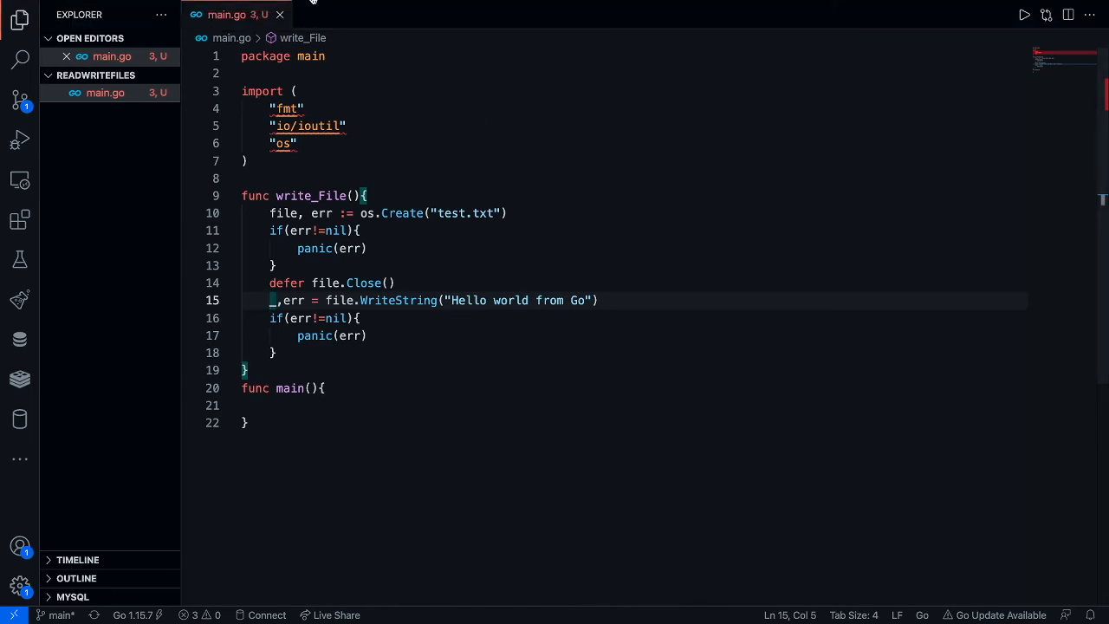
pyautogui.moveTo(437, 412)
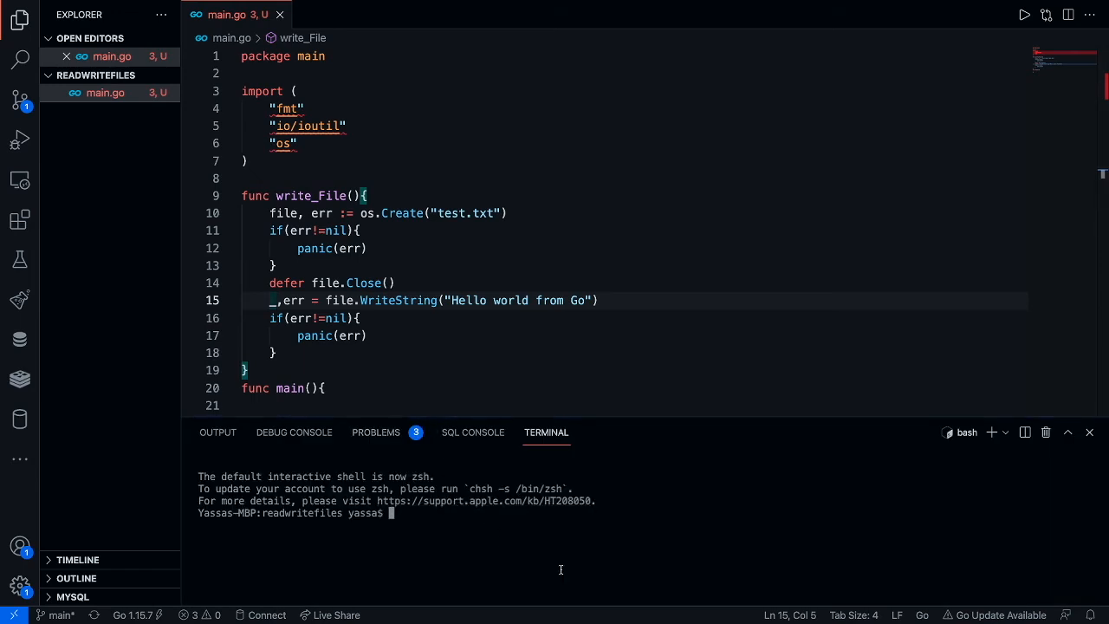
# Run go run main.go, then rerun it after commenting out the unused imports
pyautogui.write('go run main')
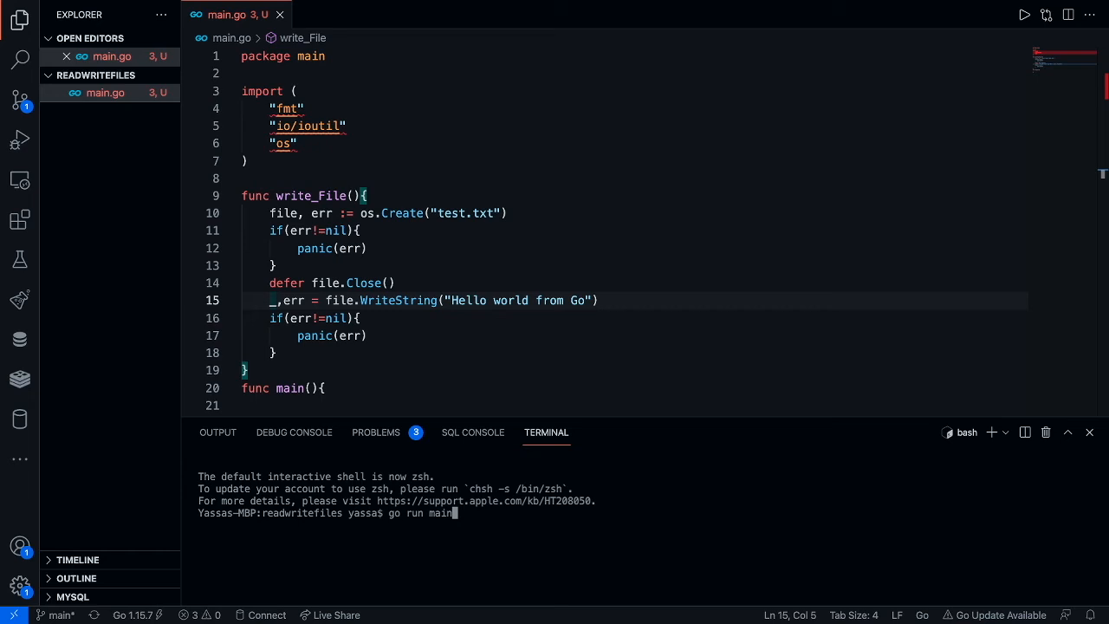
pyautogui.press('Enter')
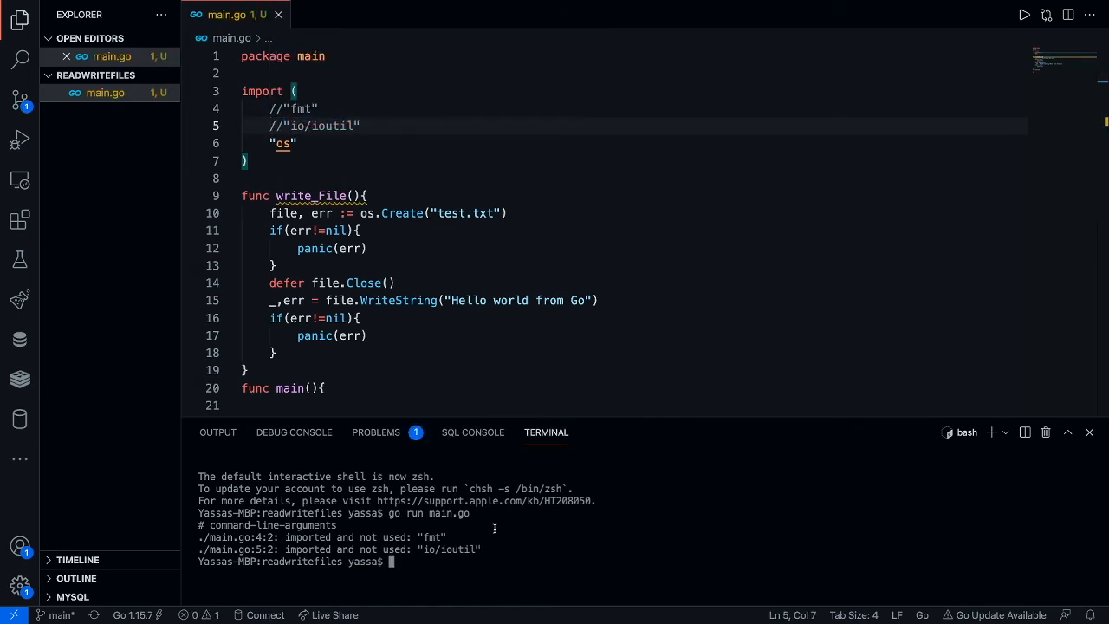
pyautogui.press('Enter')
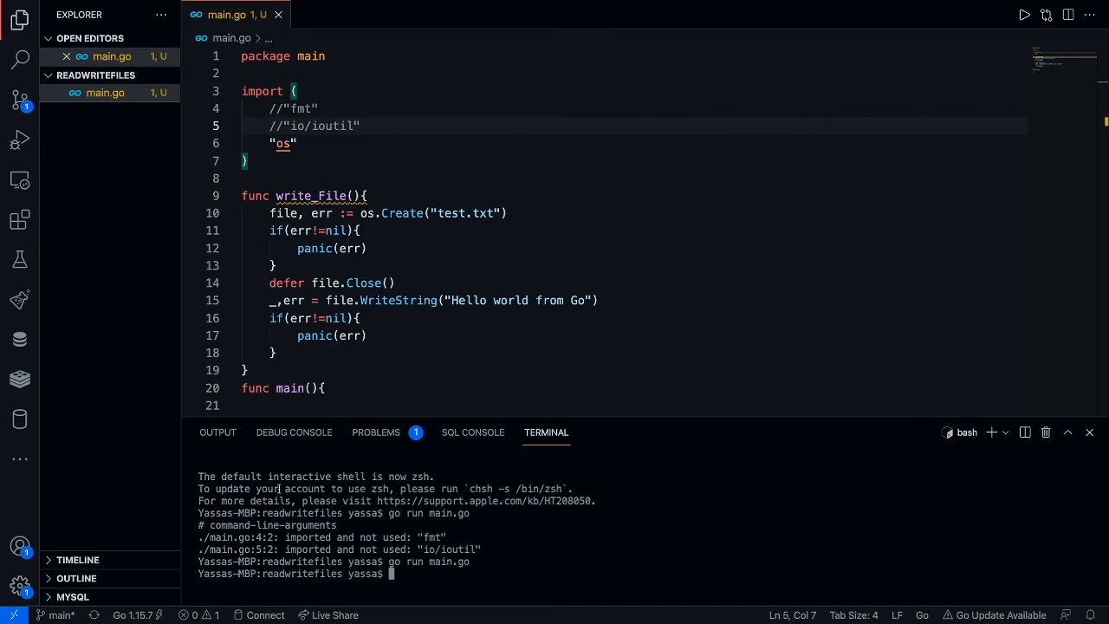
pyautogui.scroll(-3)
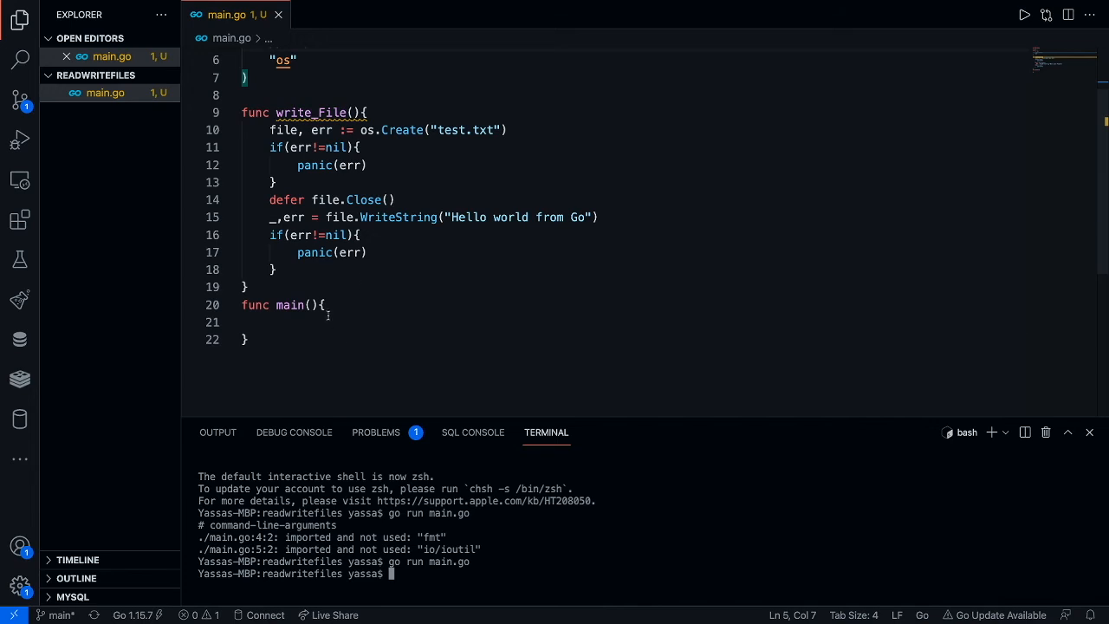
pyautogui.write('wri')
pyautogui.write('go run main.go')
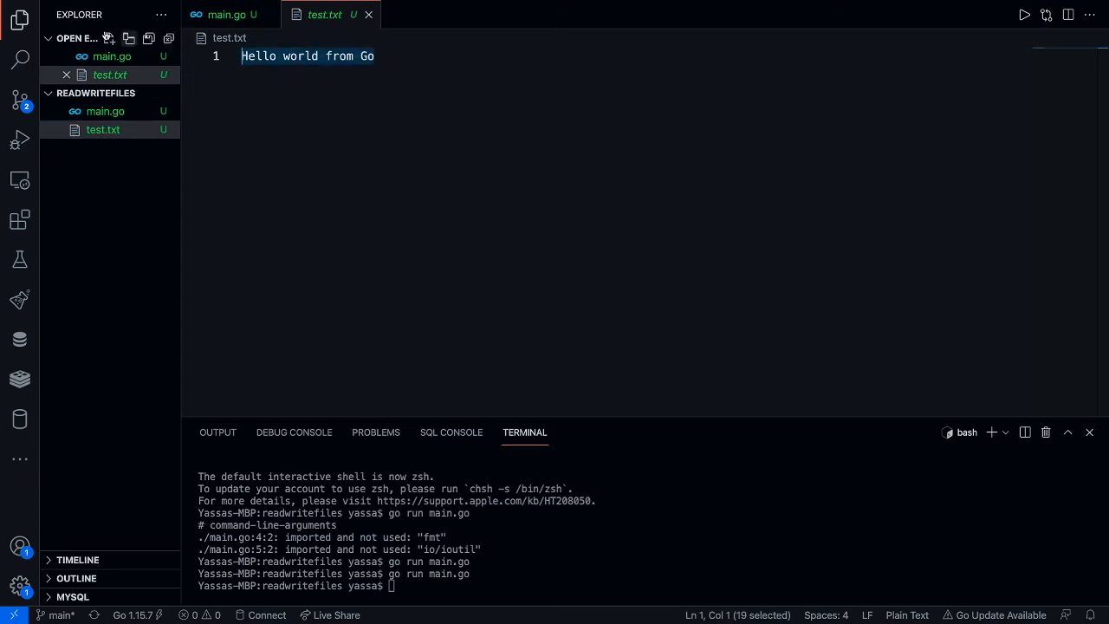
# Delete test.txt via the Explorer context menu and begin a new func below write_File
pyautogui.rightClick(102, 129)
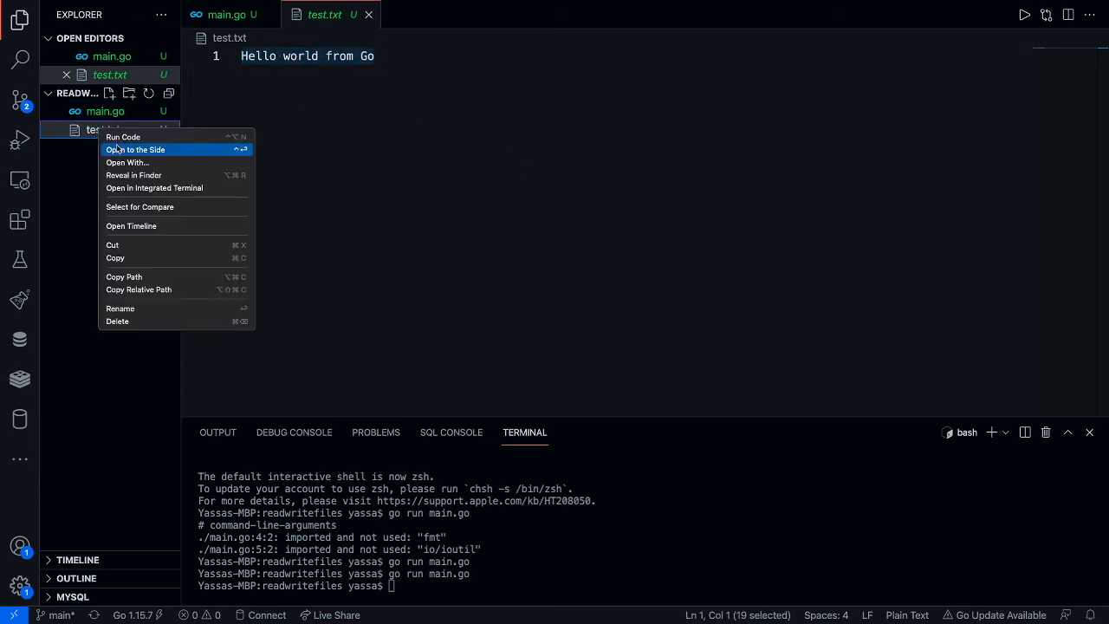
pyautogui.moveTo(145, 326)
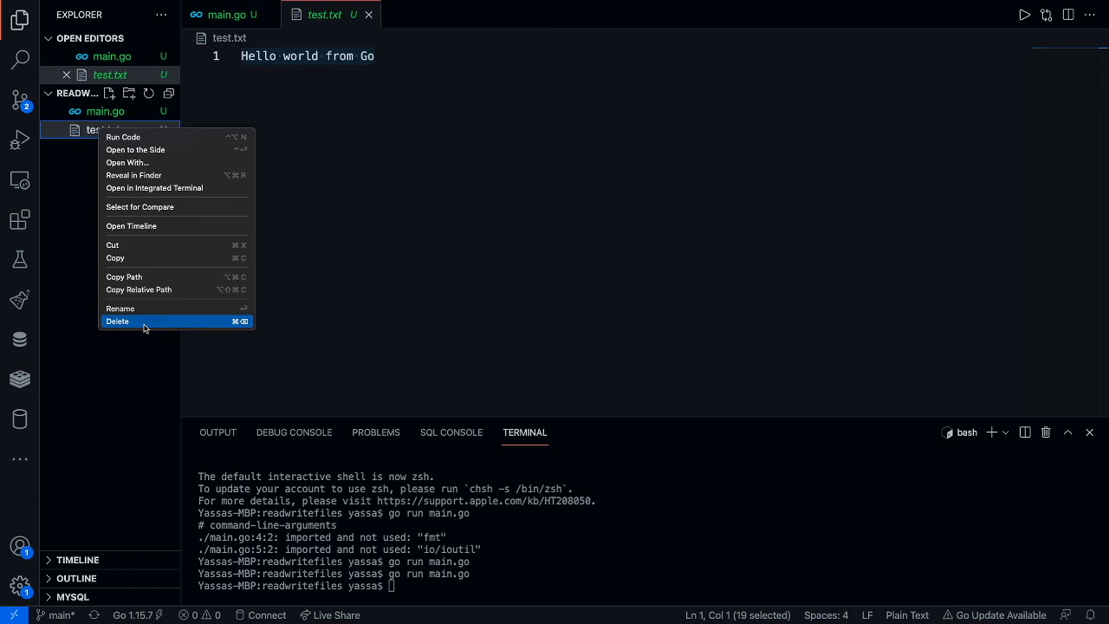
pyautogui.click(117, 321)
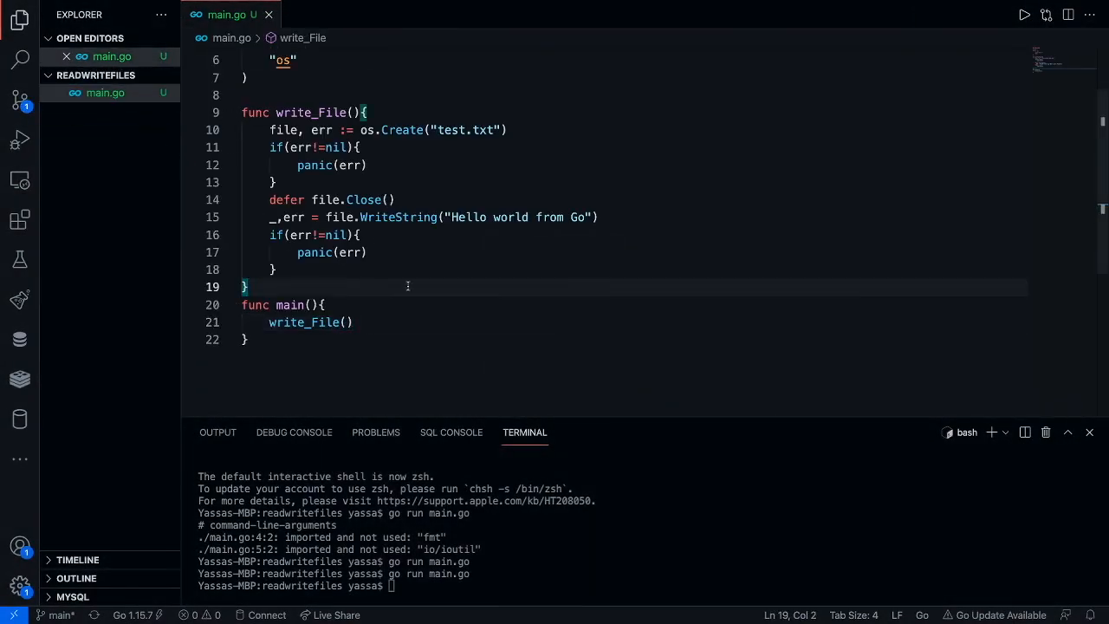
pyautogui.write('func')
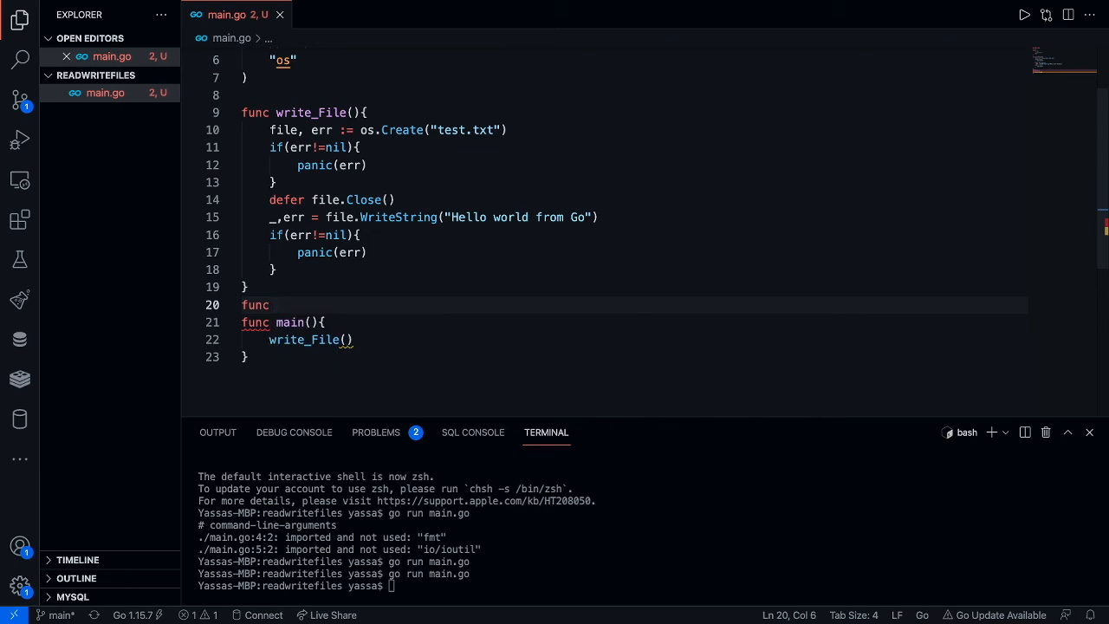
# Declare func read_File(){ below write_File
pyautogui.write('read')
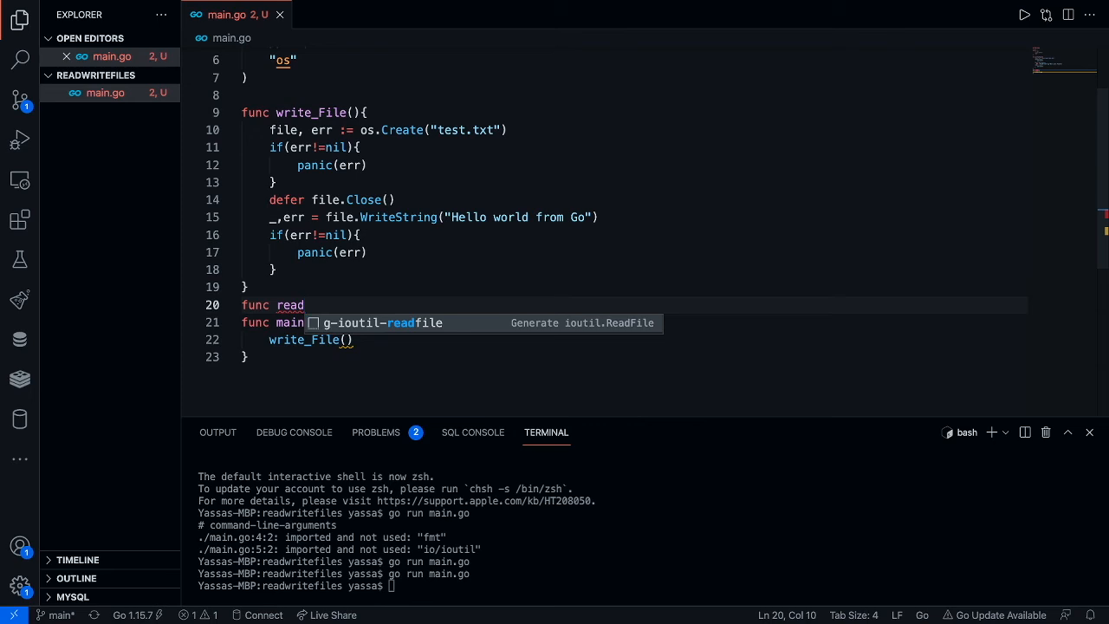
pyautogui.write('_')
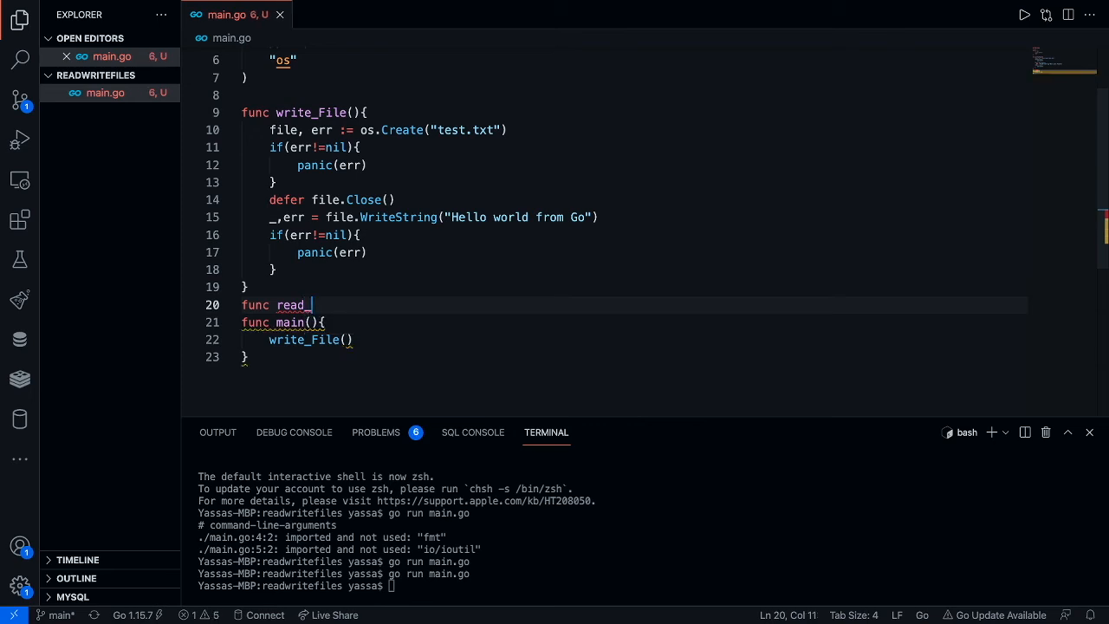
pyautogui.write('File')
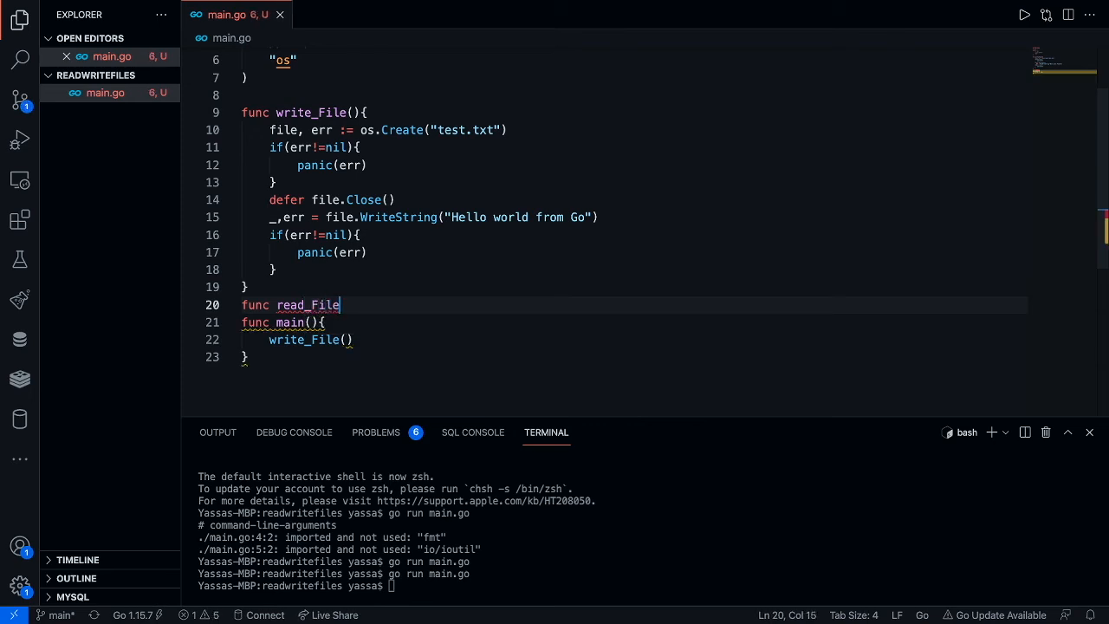
pyautogui.write('(){')
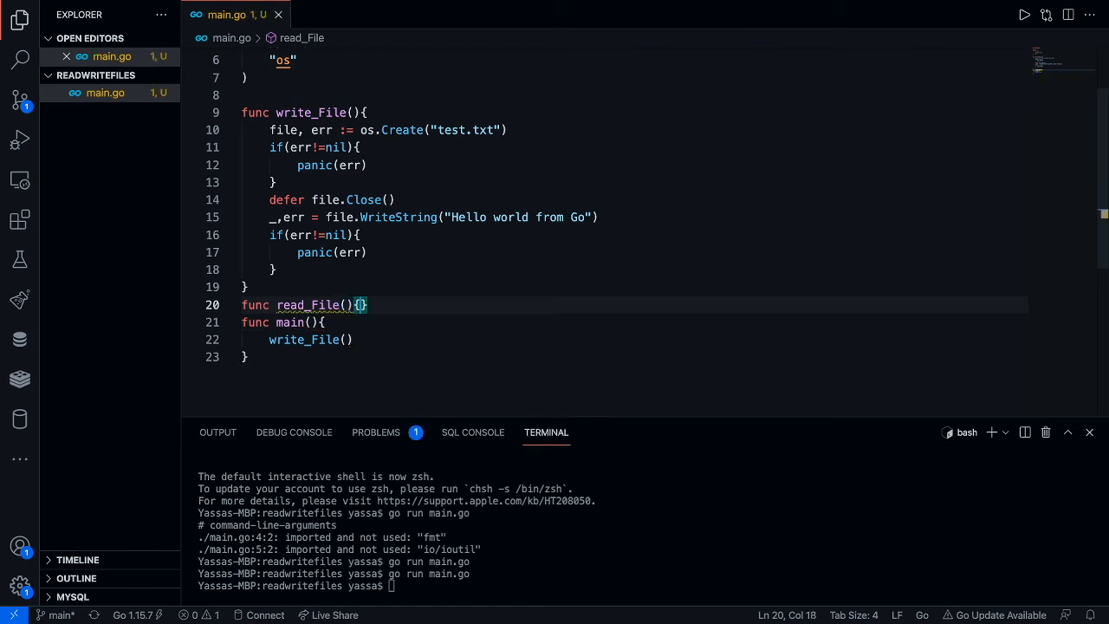
# Read test.txt with data,err := ioutil.ReadFile("test.txt") inside read_File
pyautogui.write('dat')
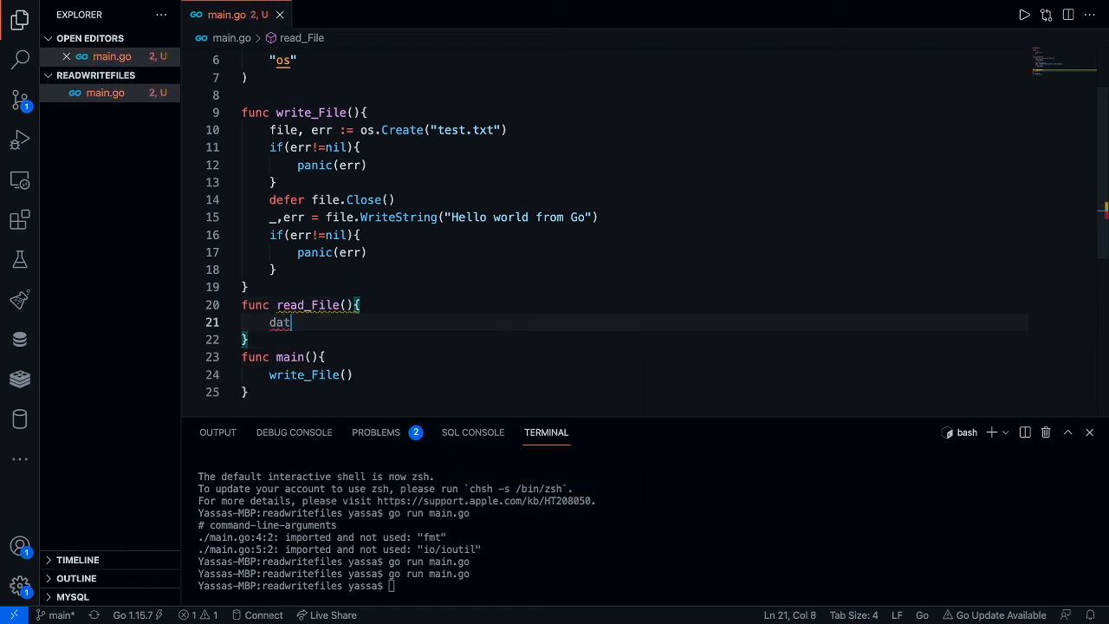
pyautogui.write('a,err :=')
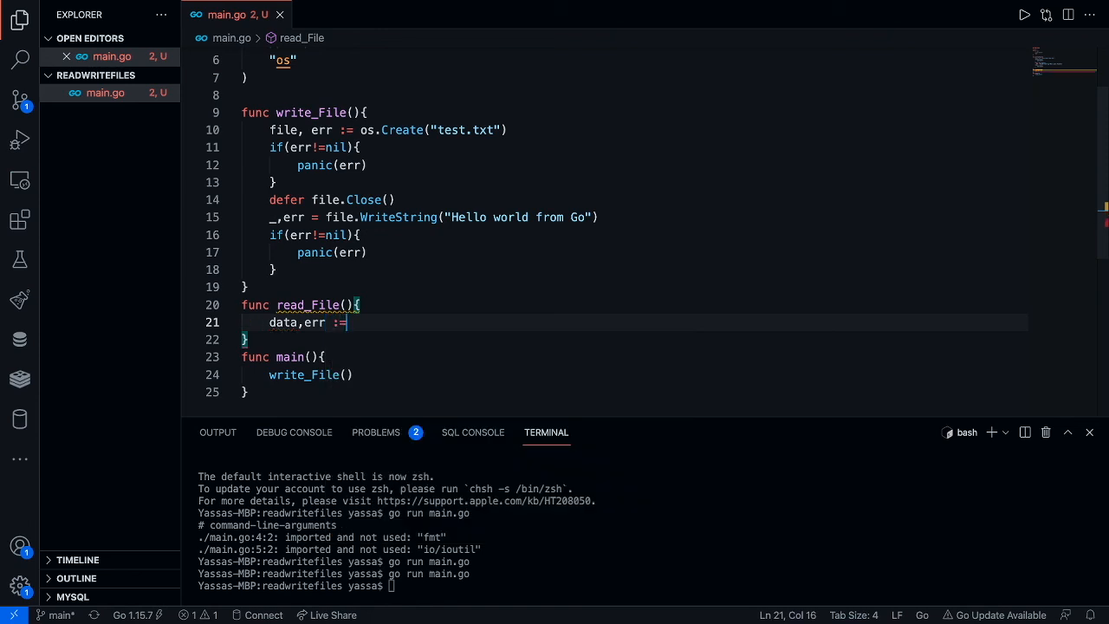
pyautogui.write('i=')
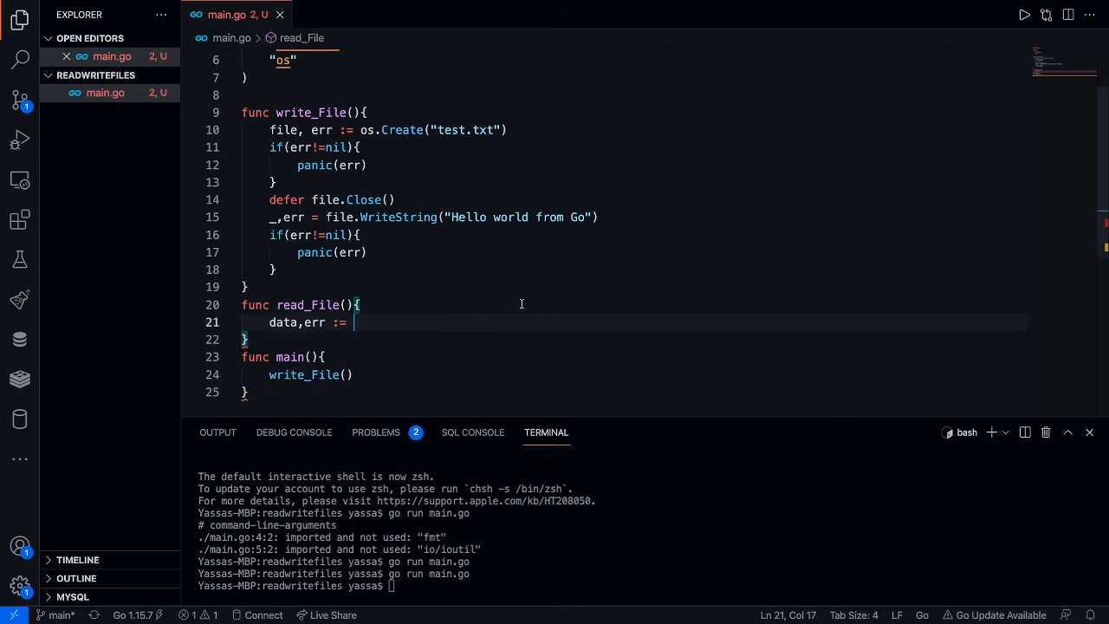
pyautogui.write('ioutil.ReadA')
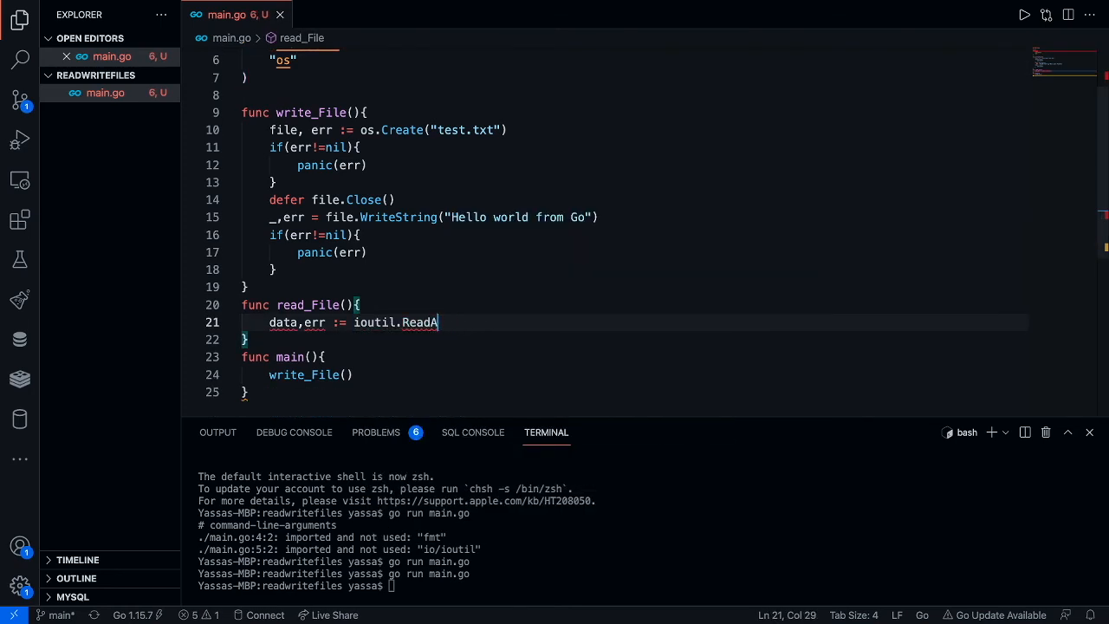
pyautogui.write('File("t')
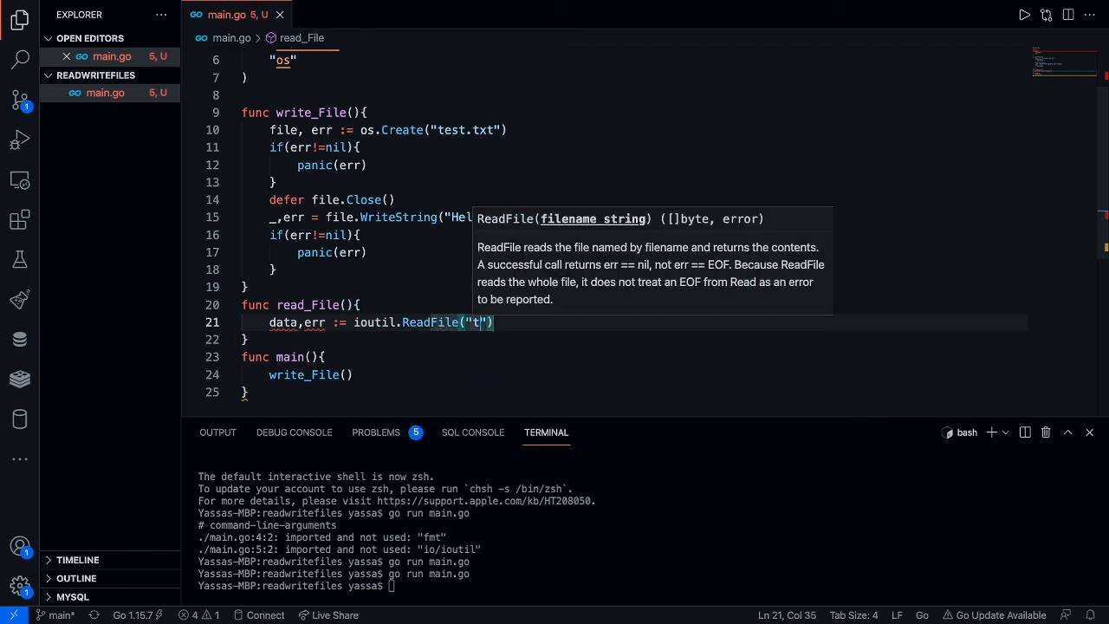
pyautogui.write('est.txt')
pyautogui.write('if')
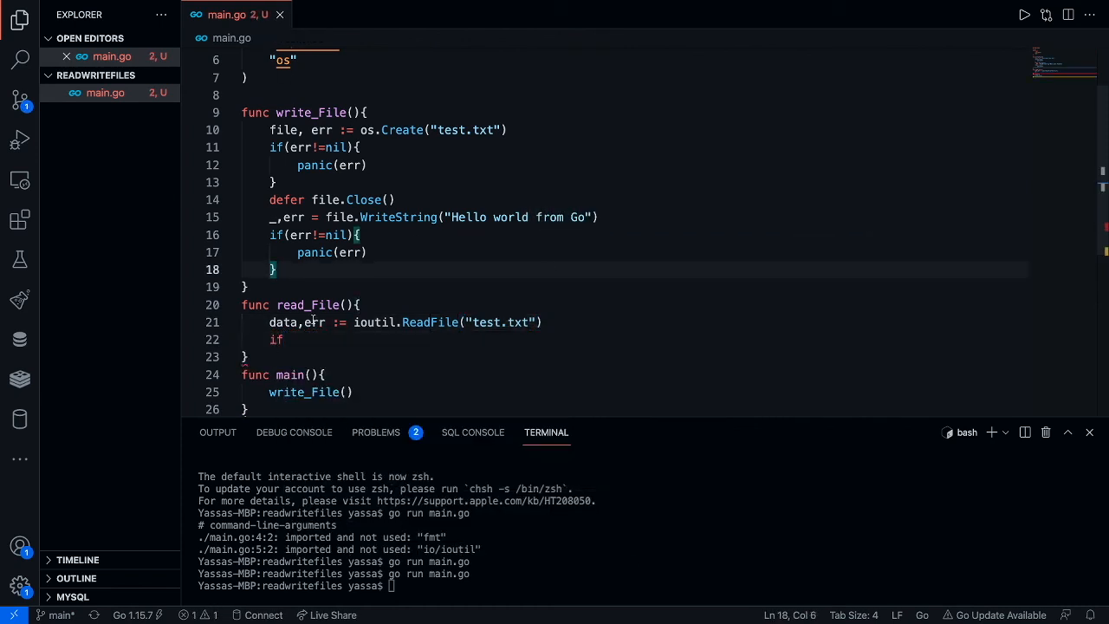
# Add if(err!=nil){panic(err)} after the ReadFile call
pyautogui.write('()')
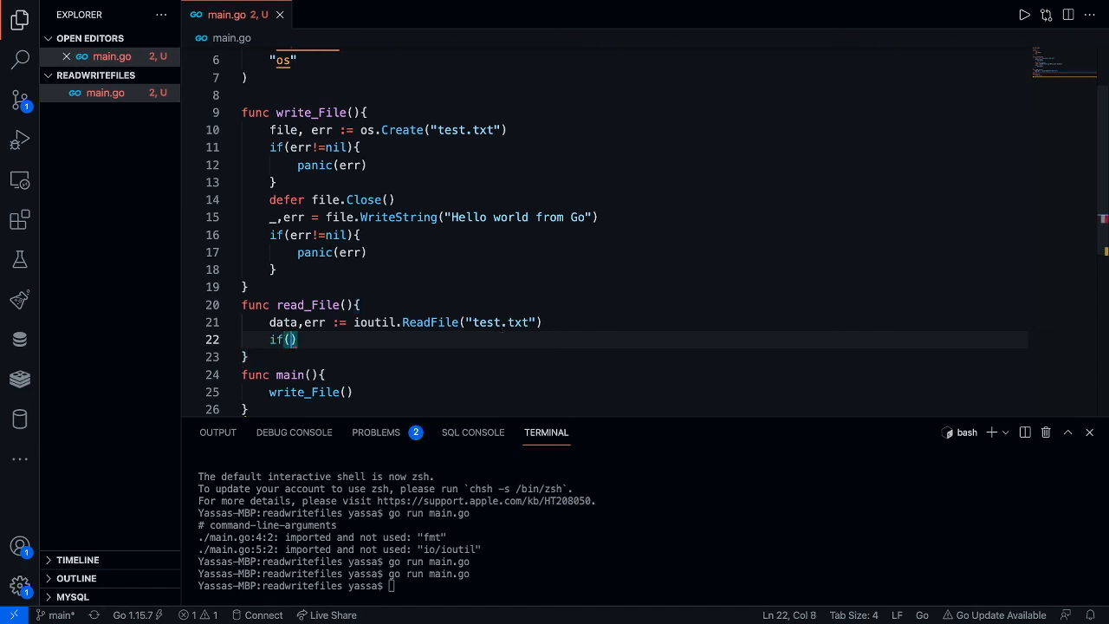
pyautogui.write('err!')
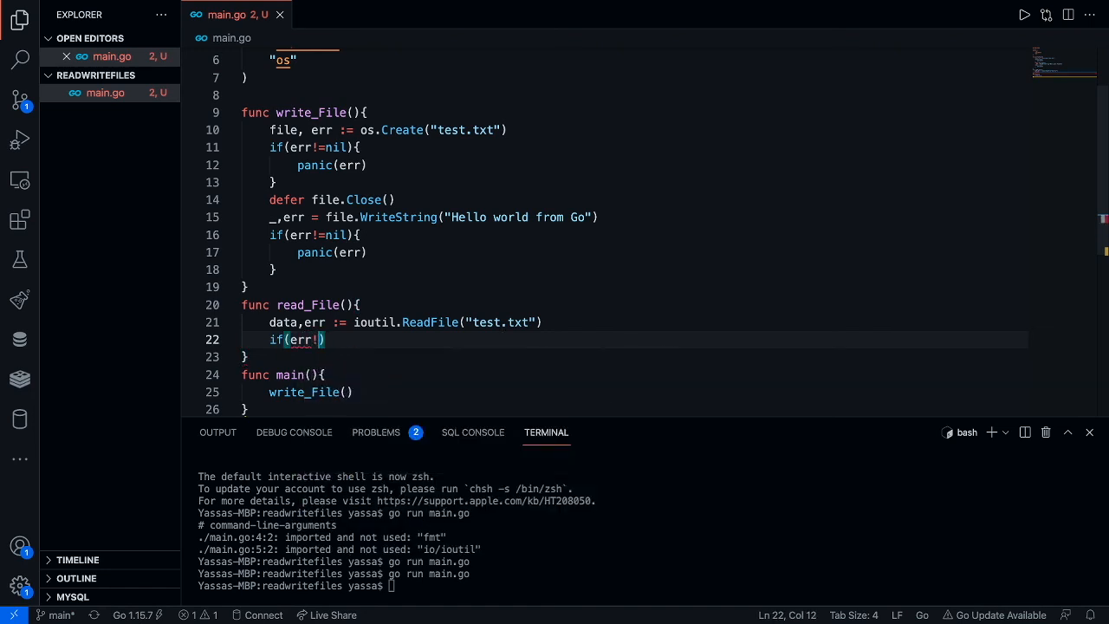
pyautogui.write('=nil')
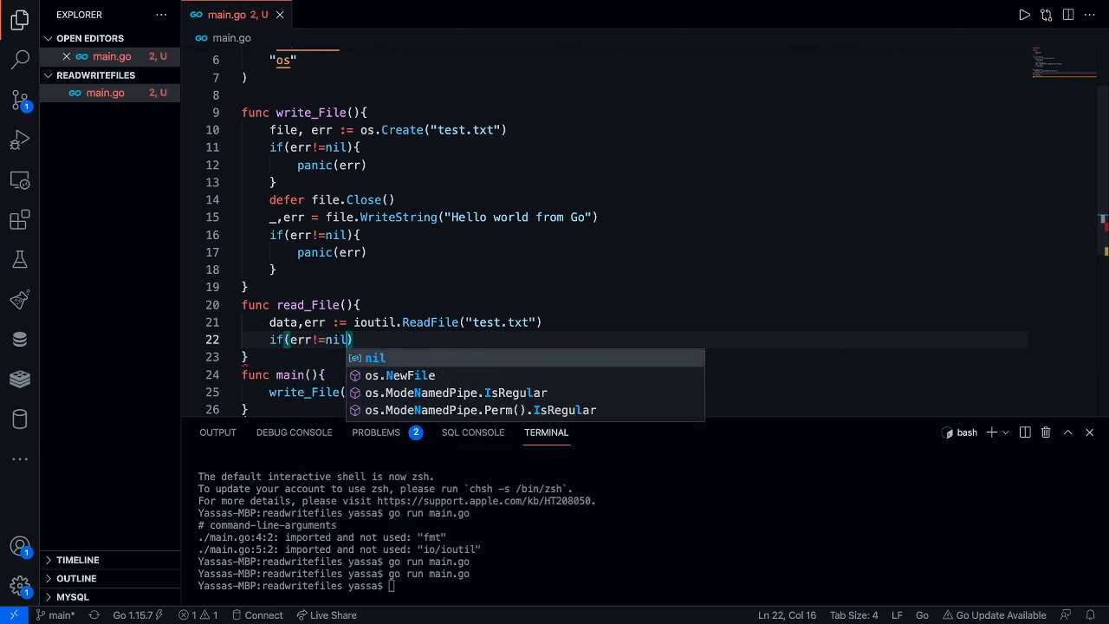
pyautogui.write('{}')
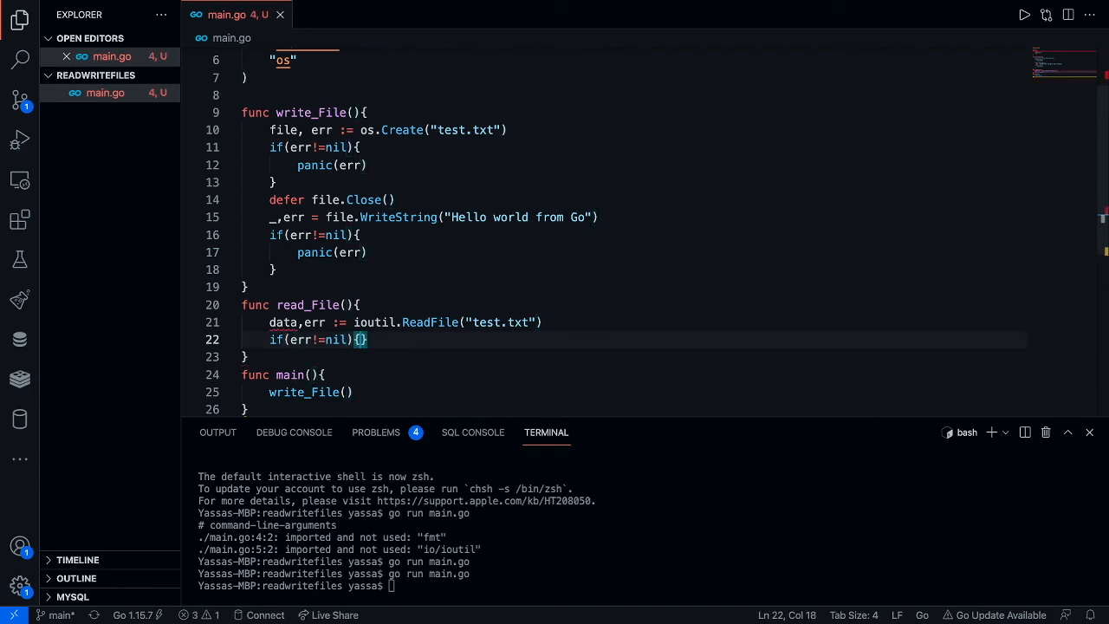
pyautogui.write('pani')
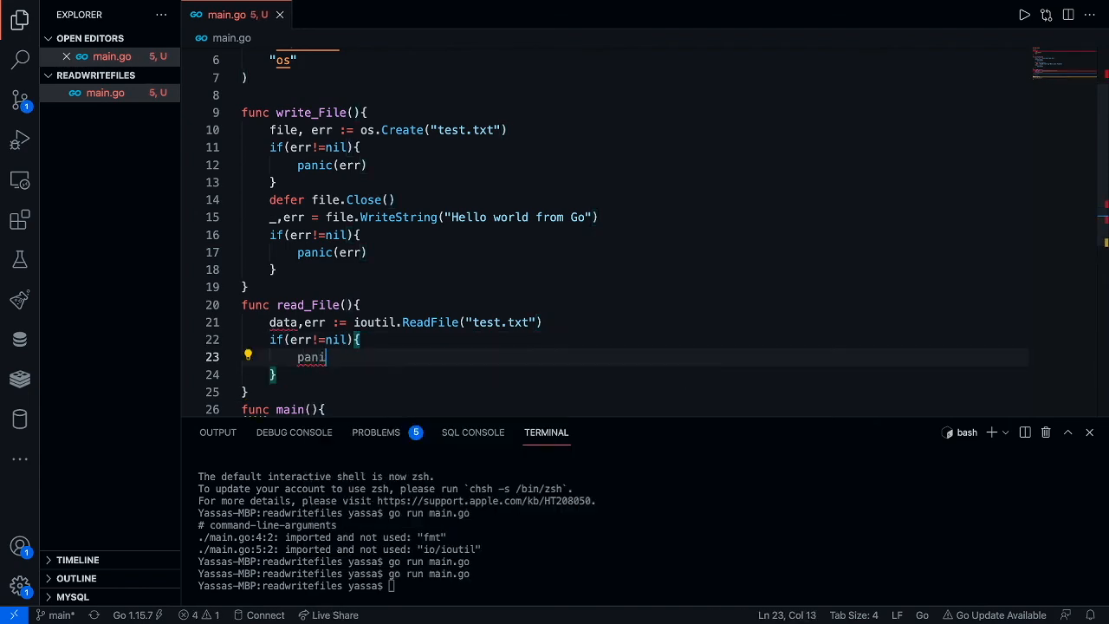
pyautogui.write('c(err)')
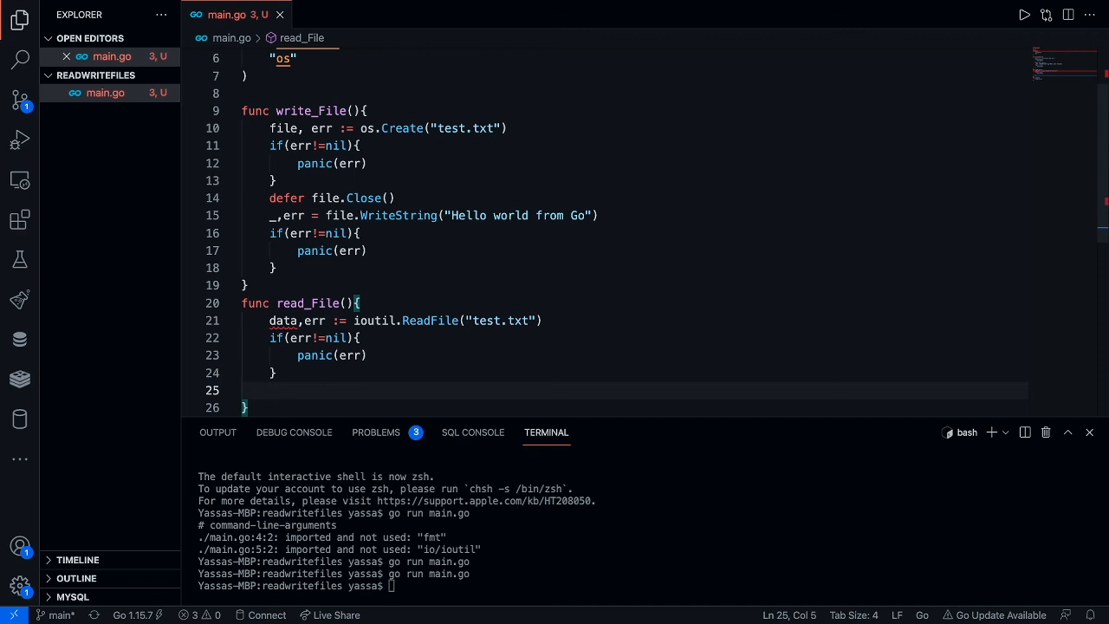
# Print string(data) with fmt.Println and call read_File() inside main
pyautogui.write('fmt.Println(data')
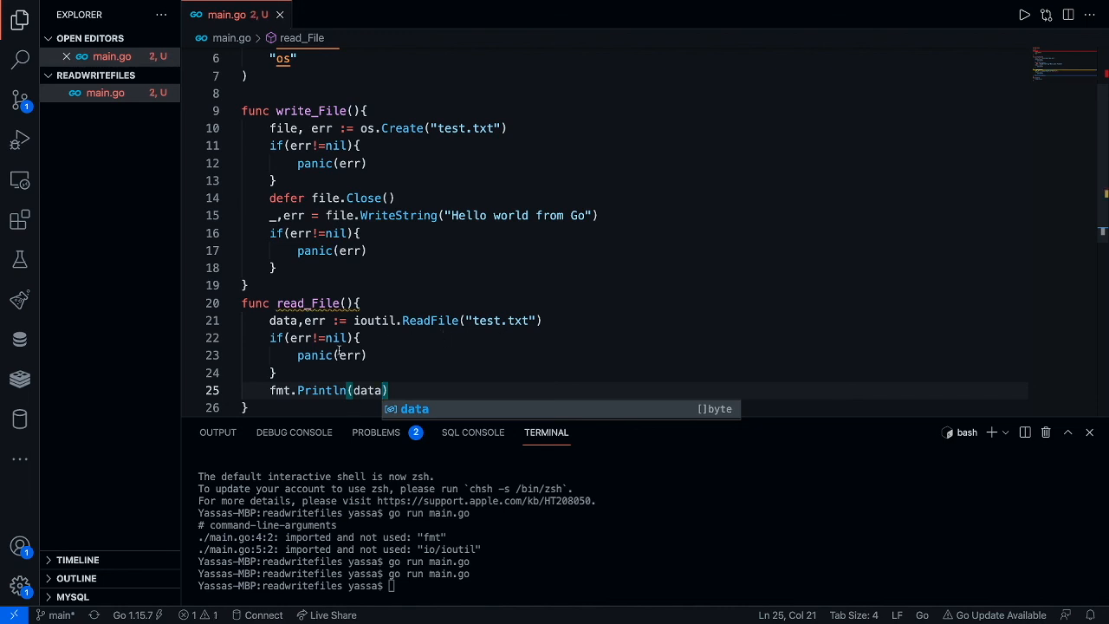
pyautogui.doubleClick(368, 390)
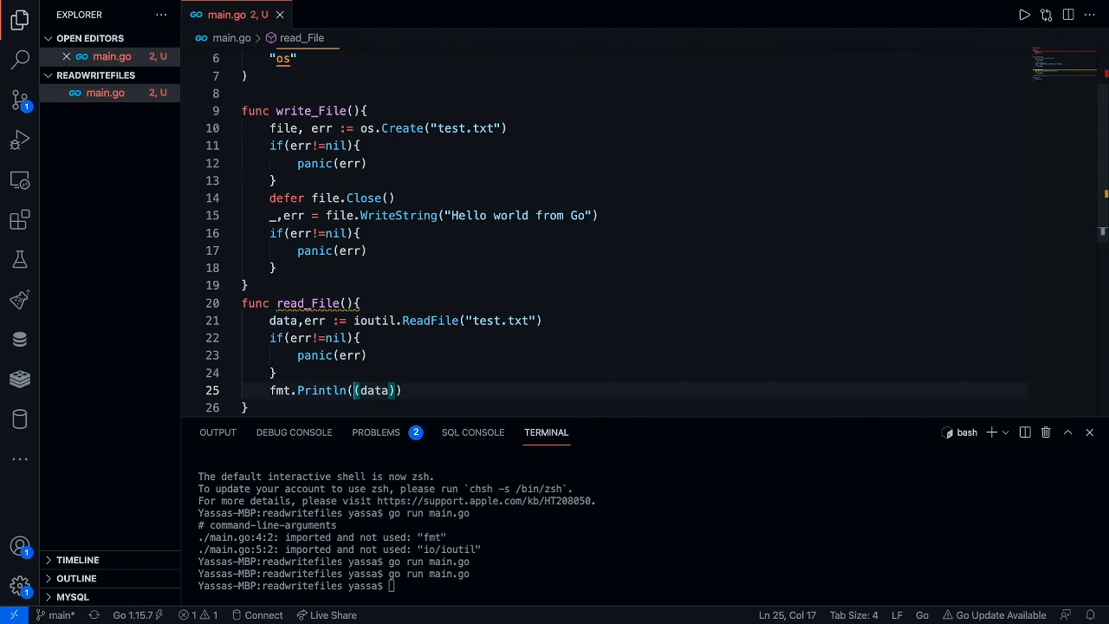
pyautogui.write('string(')
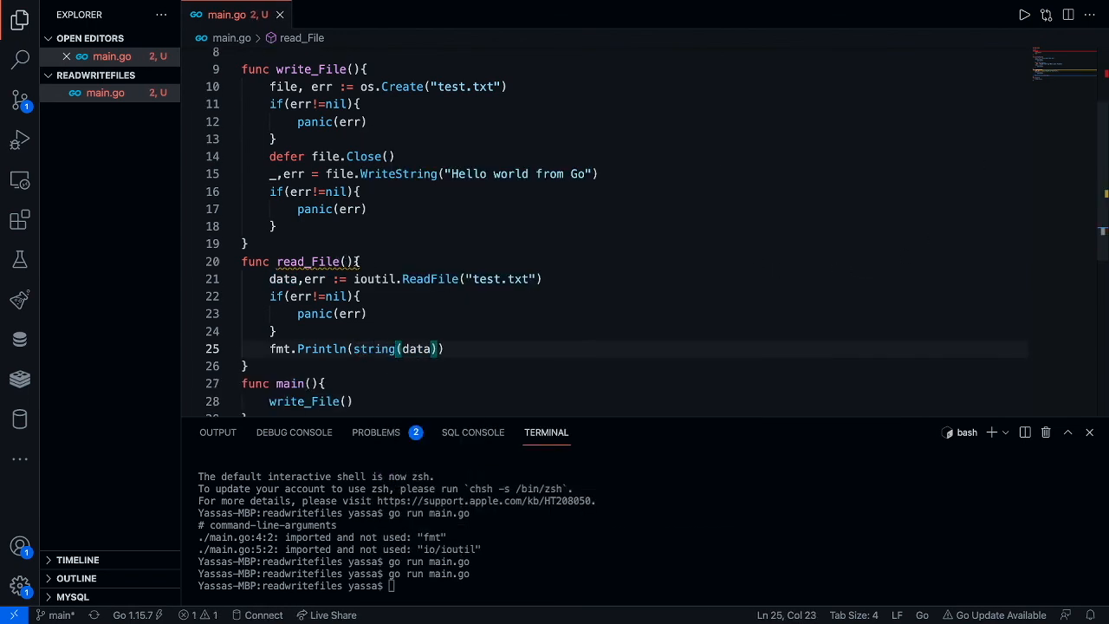
pyautogui.doubleClick(304, 261)
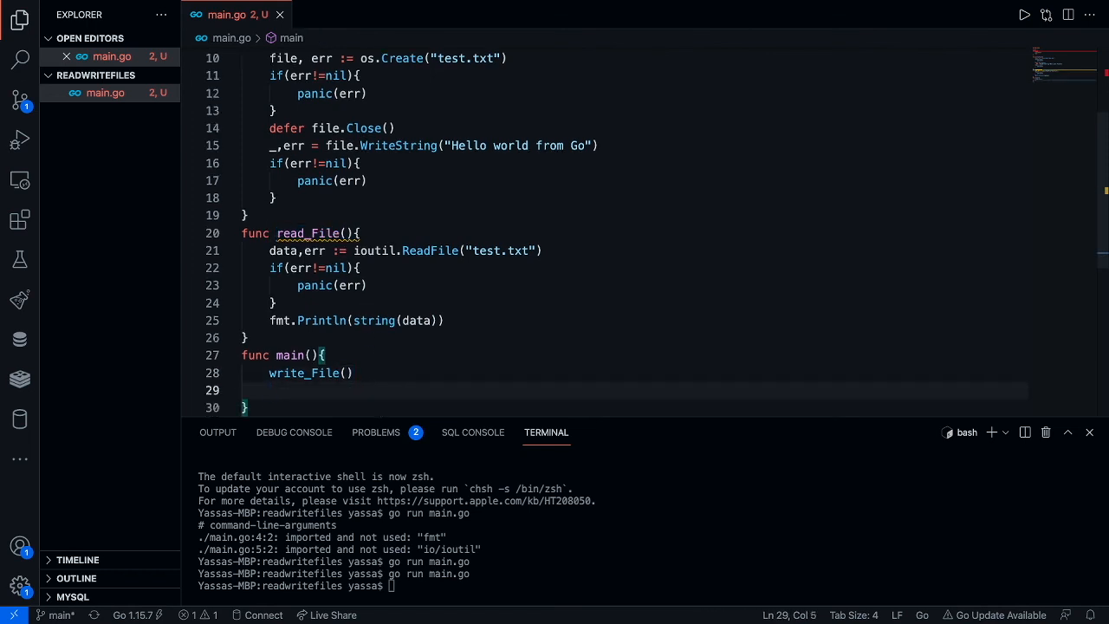
pyautogui.write('read_File()')
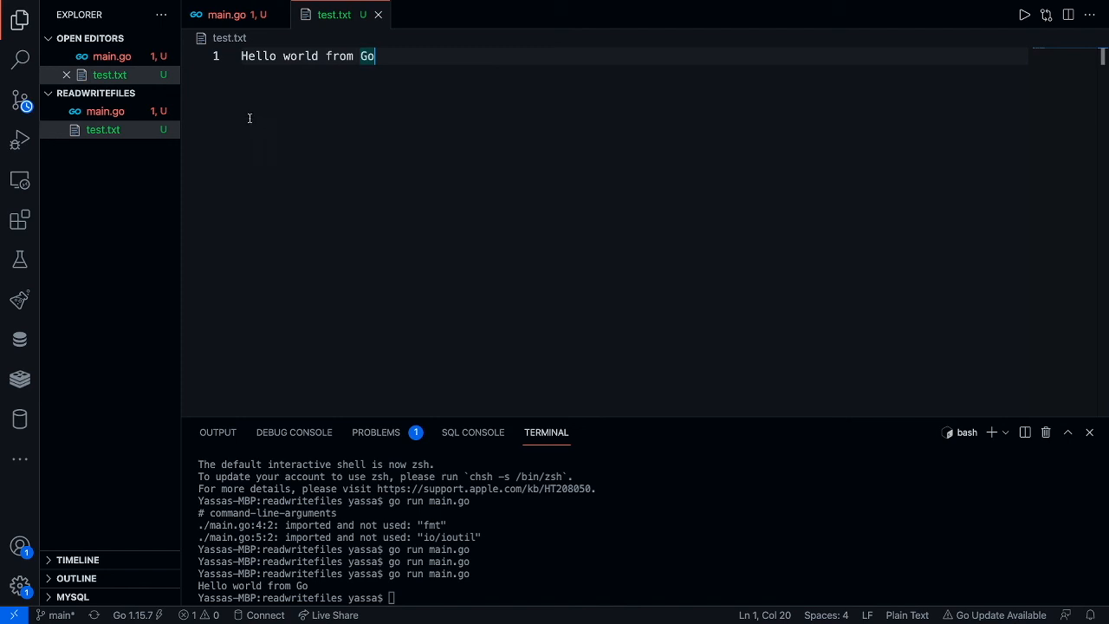
# Switch back to the main.go editor tab
pyautogui.click(240, 15)
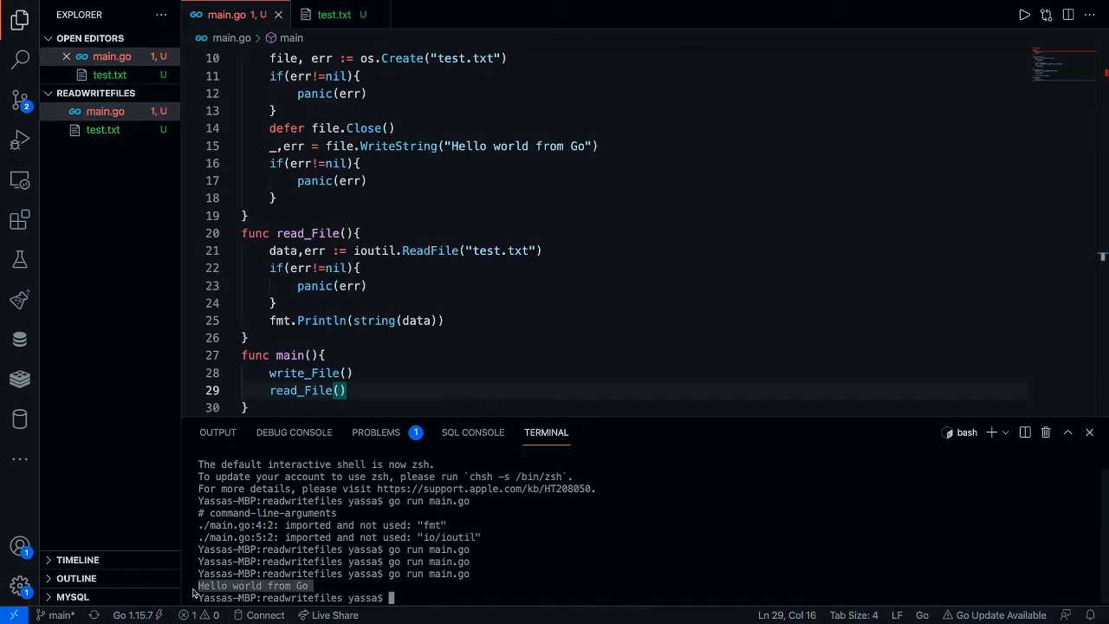
pyautogui.moveTo(947, 394)
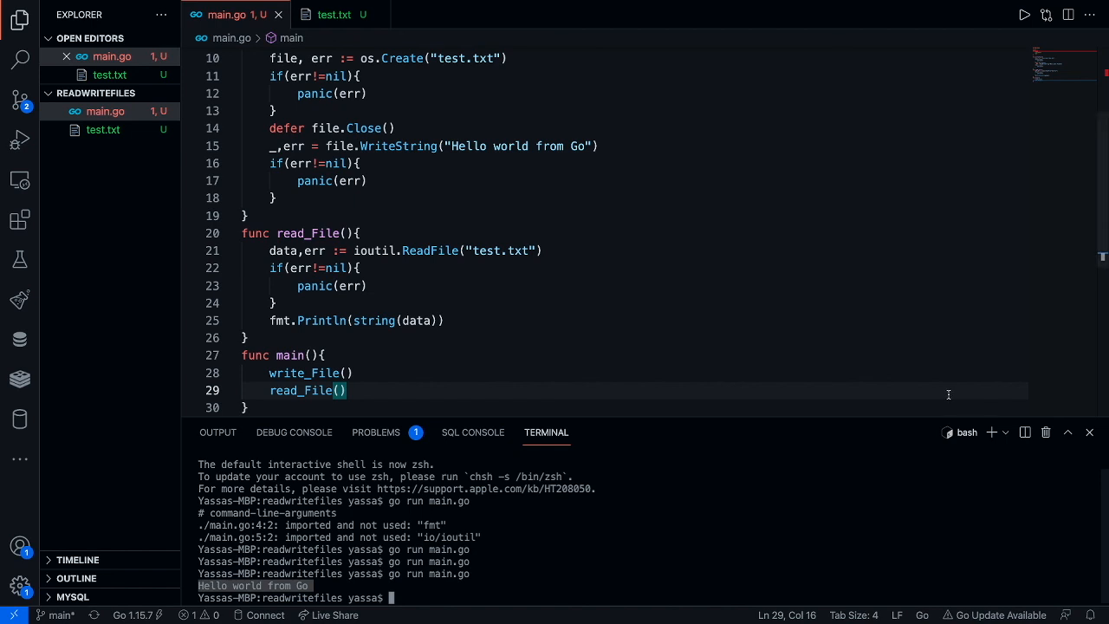